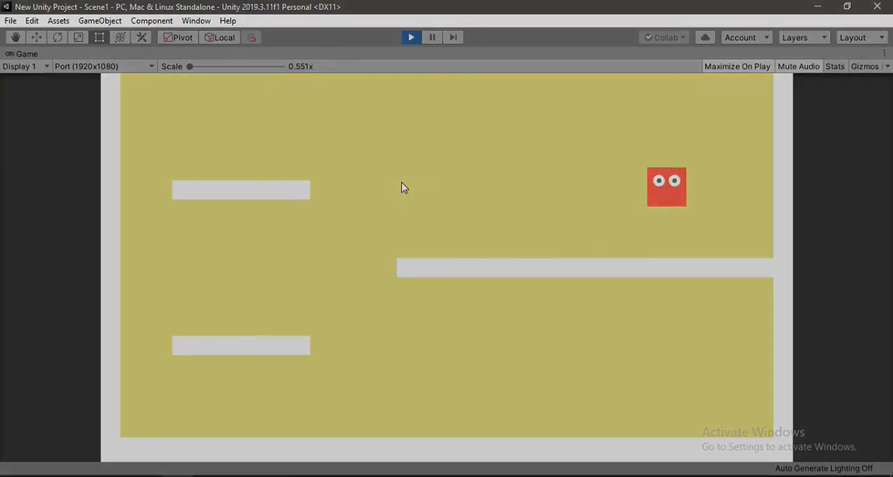
- Stop the game test run so the editor layout returns
click(411, 37)
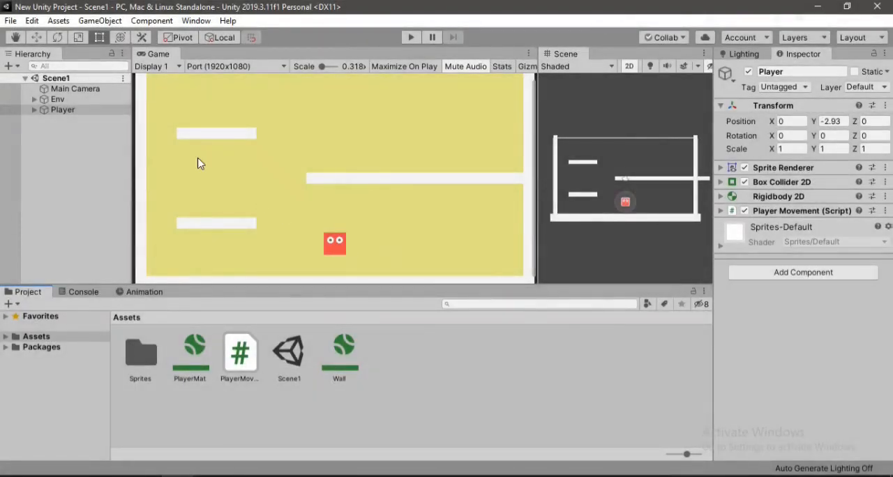
mouse_move(648, 203)
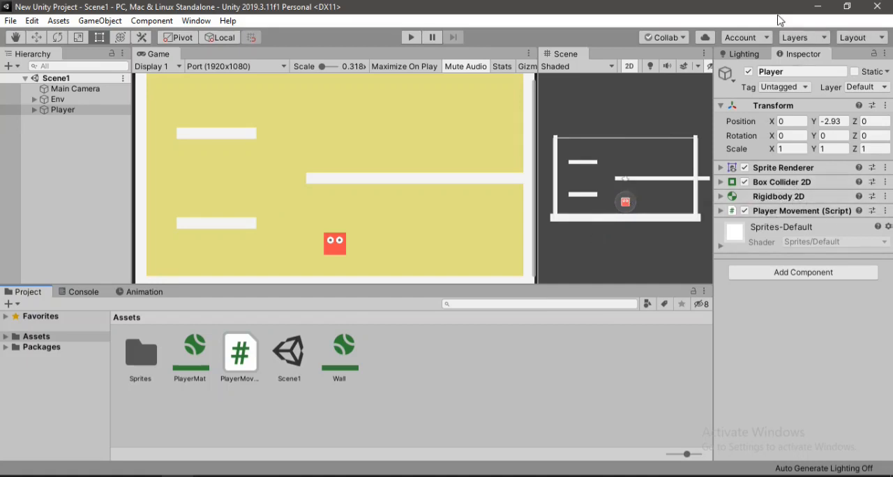
mouse_move(711, 126)
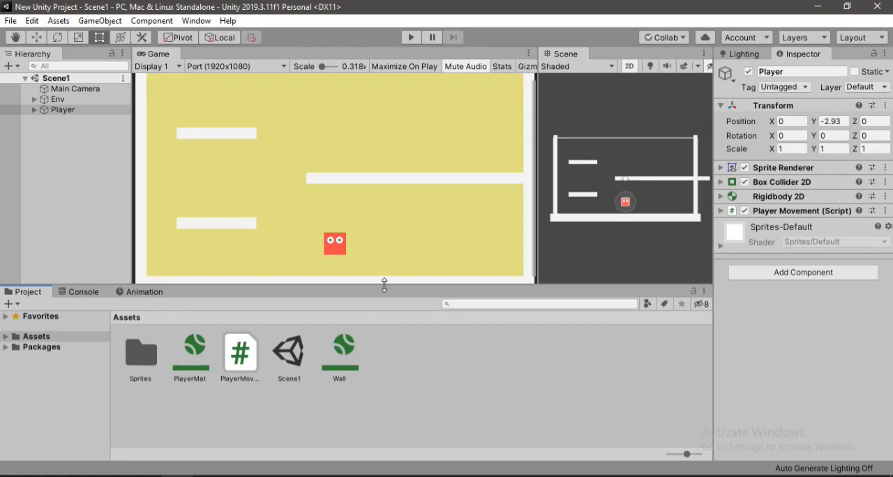
mouse_move(380, 180)
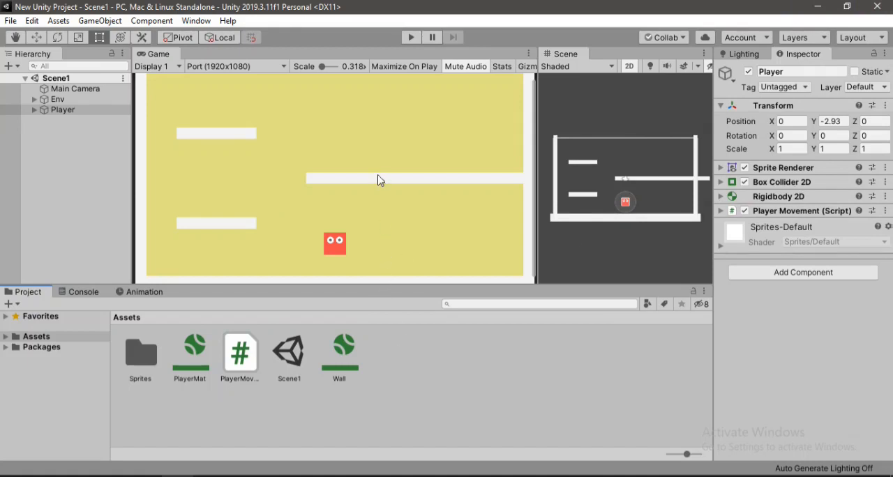
click(410, 37)
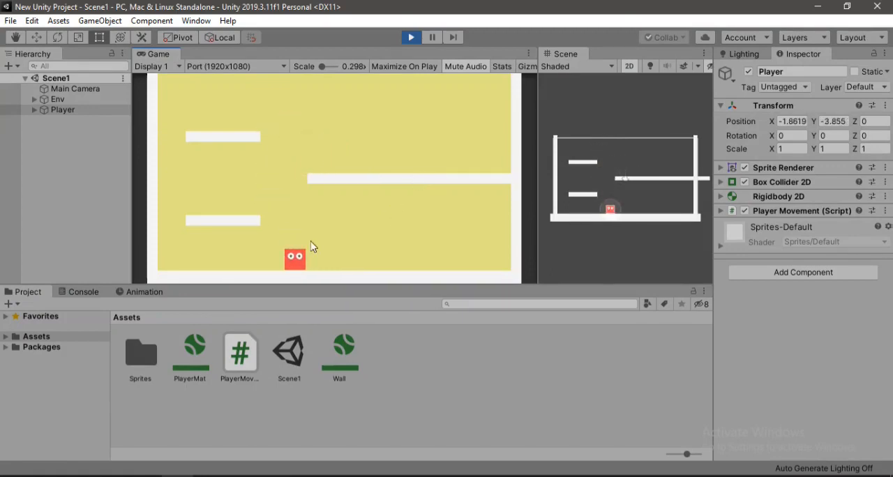
mouse_move(370, 204)
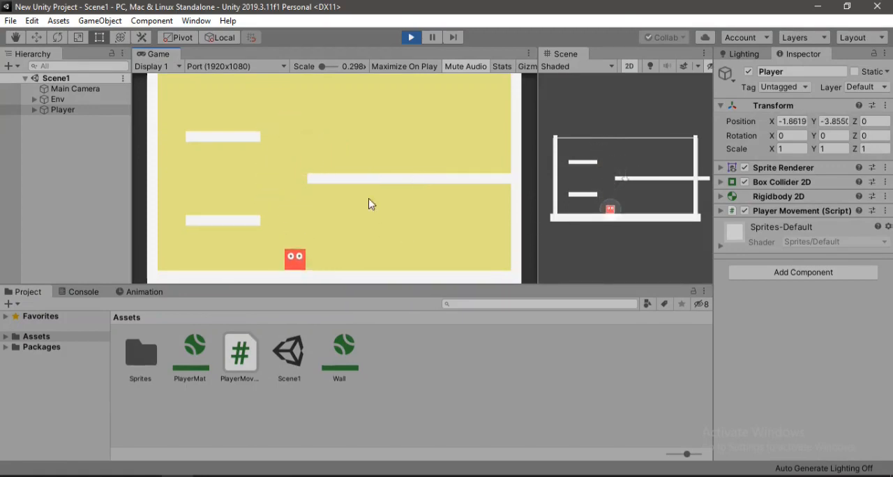
click(410, 37)
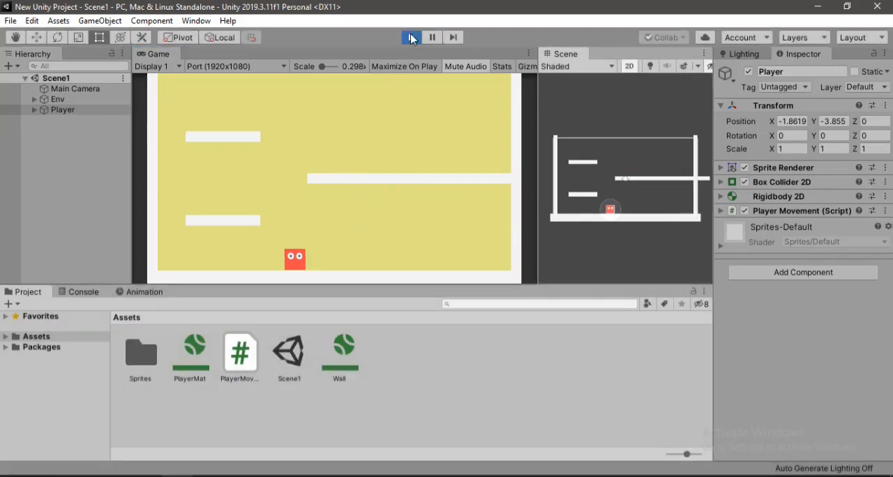
click(411, 37)
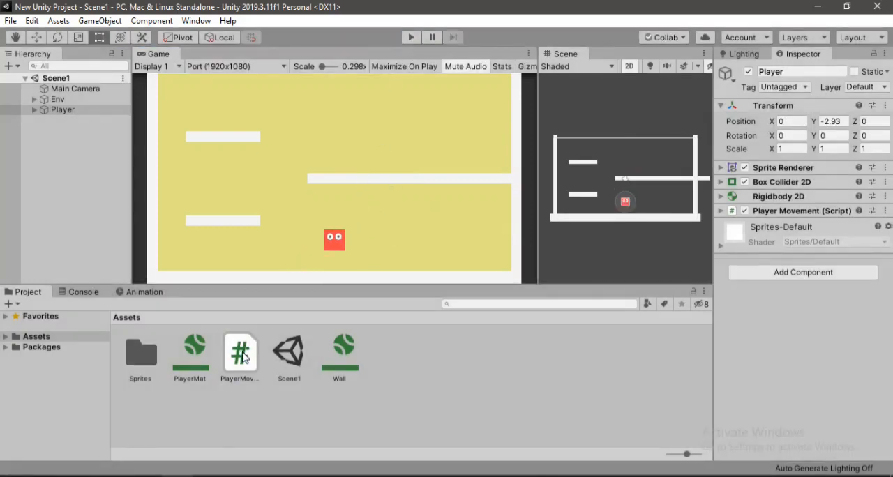
- Declare public floats DashForce and StartDashTimer below JumpForce in PlayerMovement
double_click(239, 352)
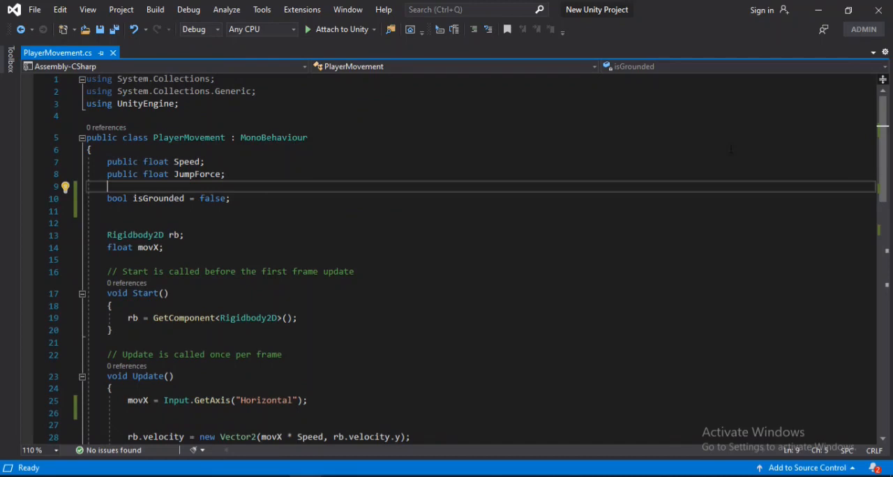
click(230, 198)
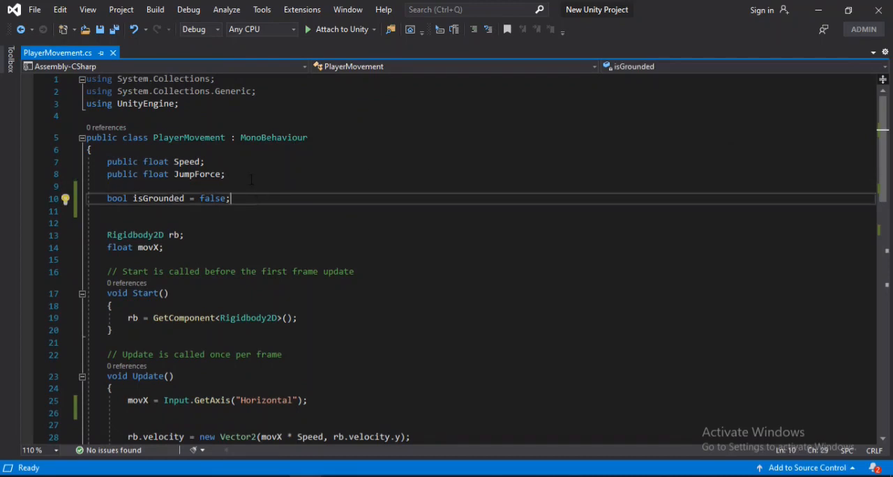
text(public)
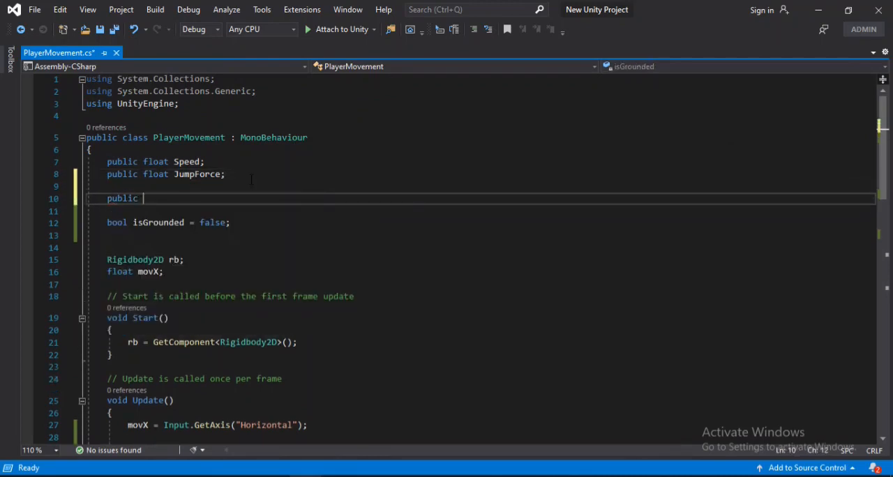
text(float Das)
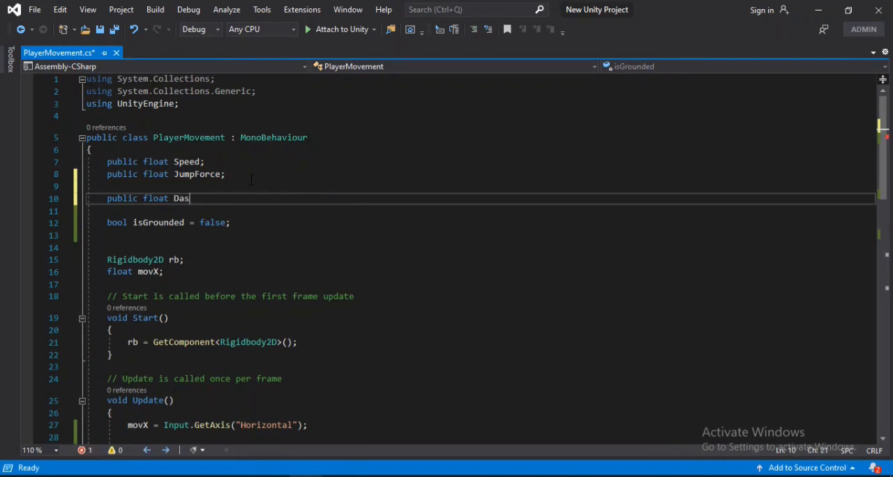
text(hForce;)
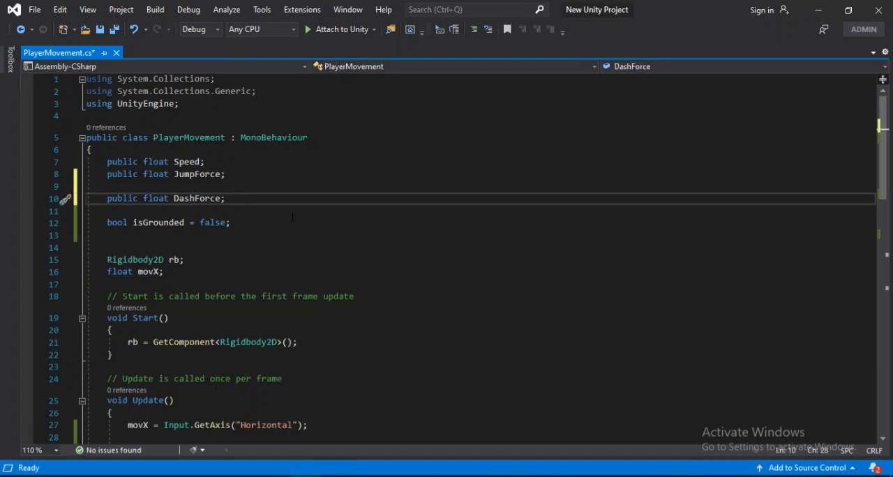
text(public float)
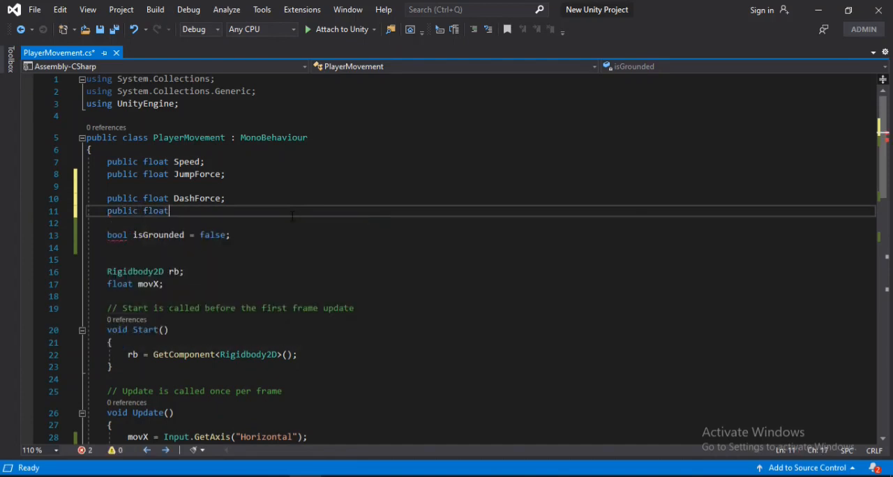
text(Start)
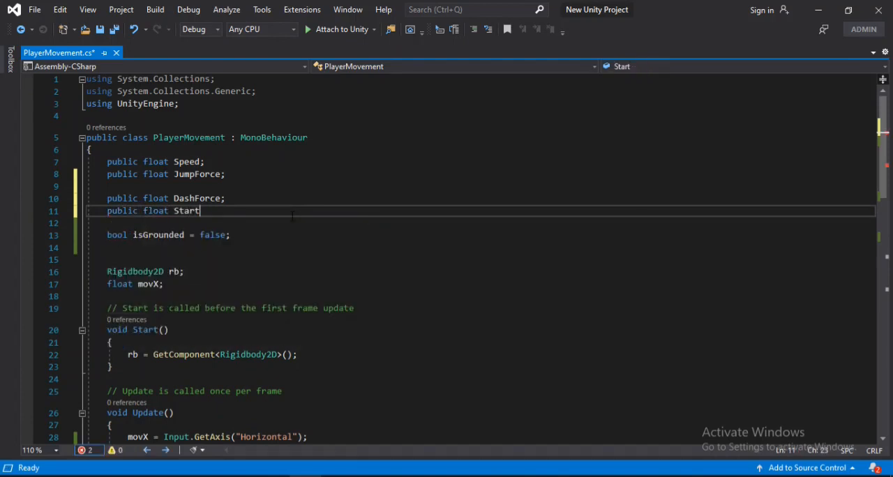
text(DashTimer;)
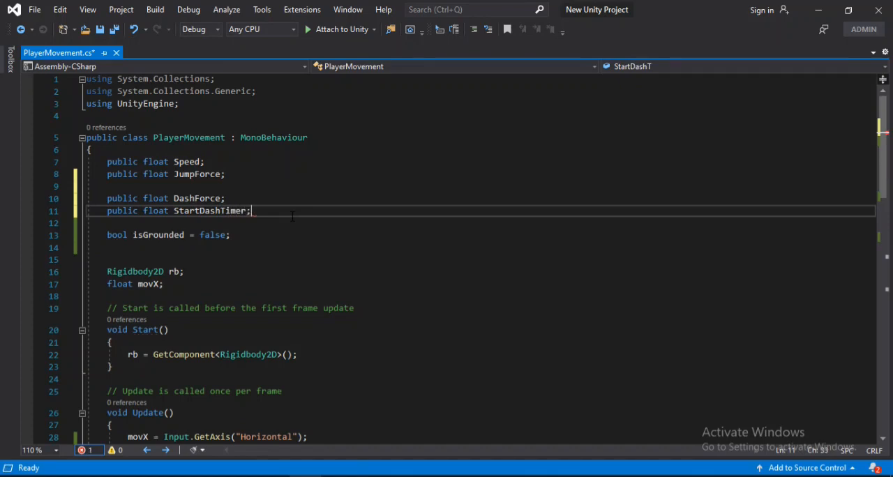
- Declare private fields float CurrentDashTimer, bool isDashing and float DashDirection
key(enter)
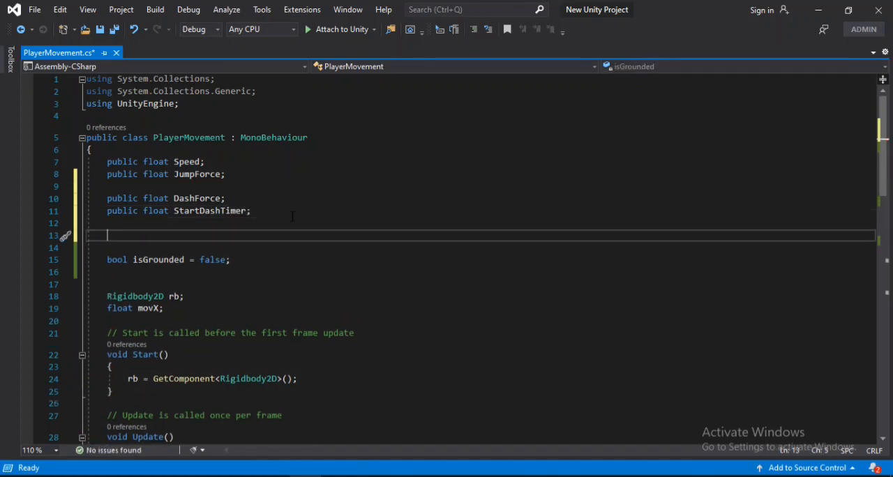
text(float)
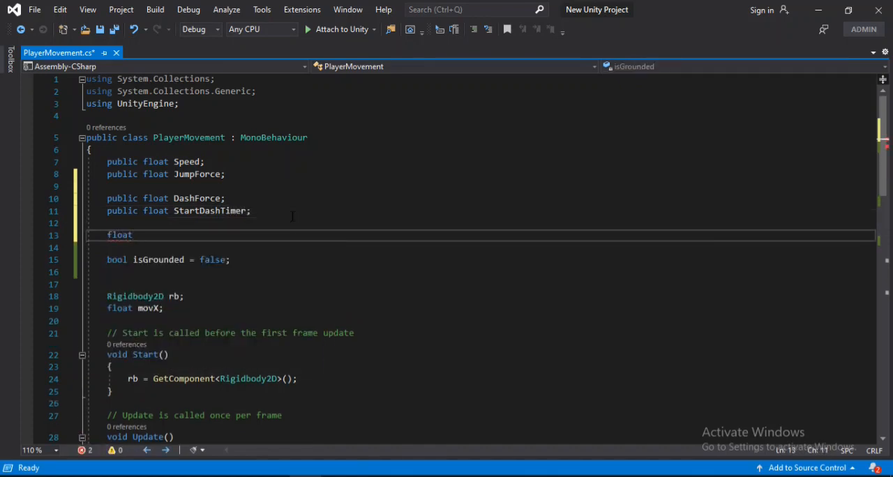
text(Curre)
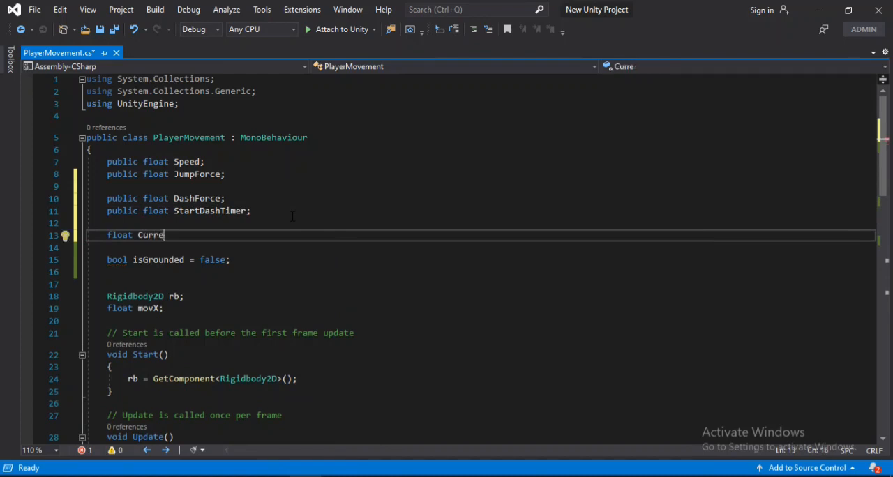
text(ntDashTimer)
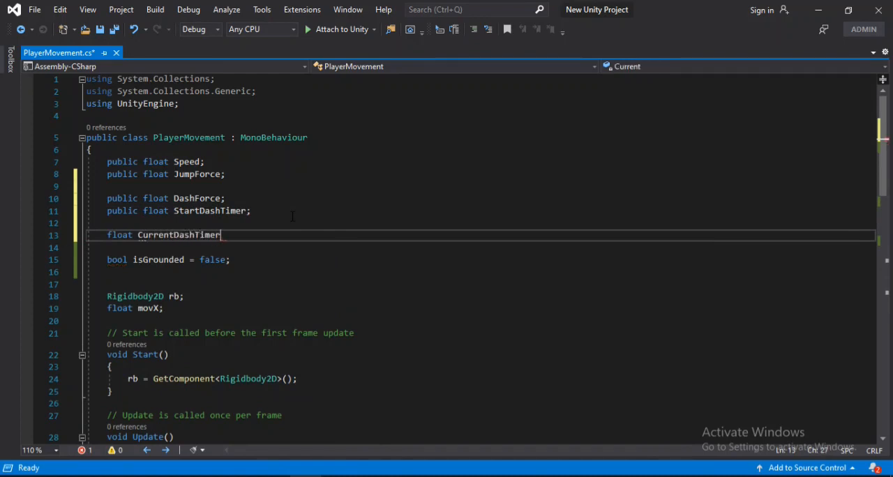
text(;)
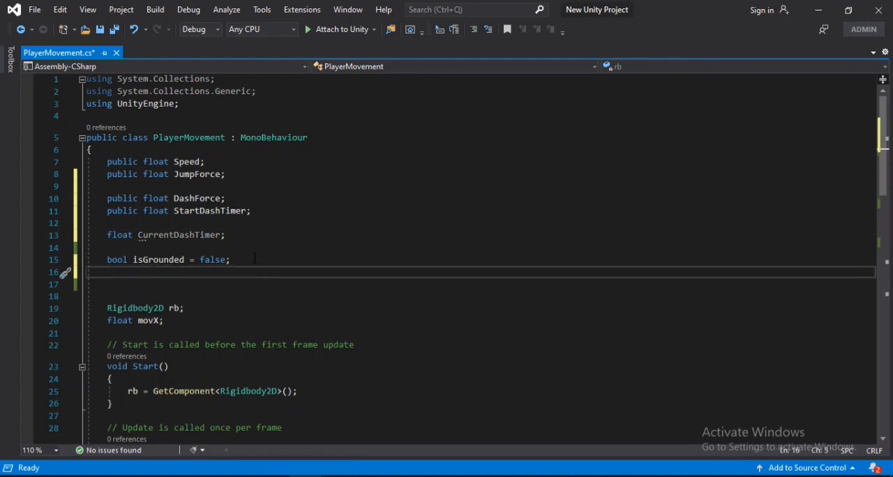
text(bool)
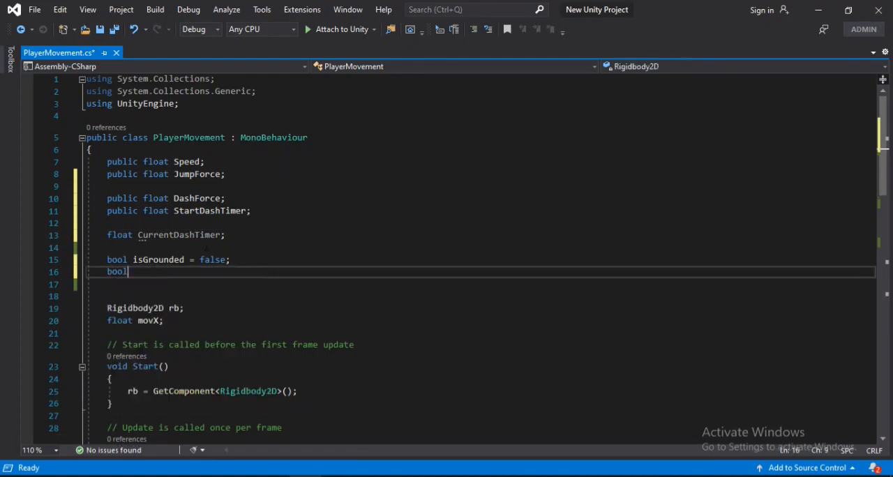
text(isDashing;)
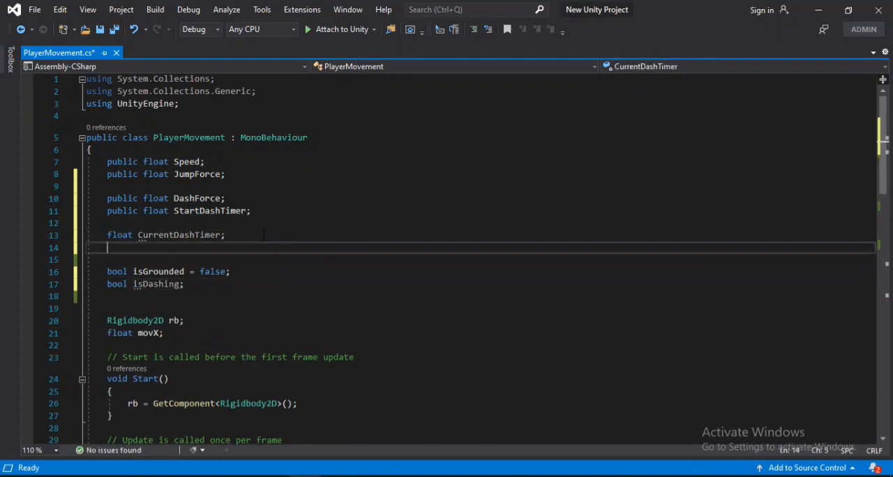
text(float)
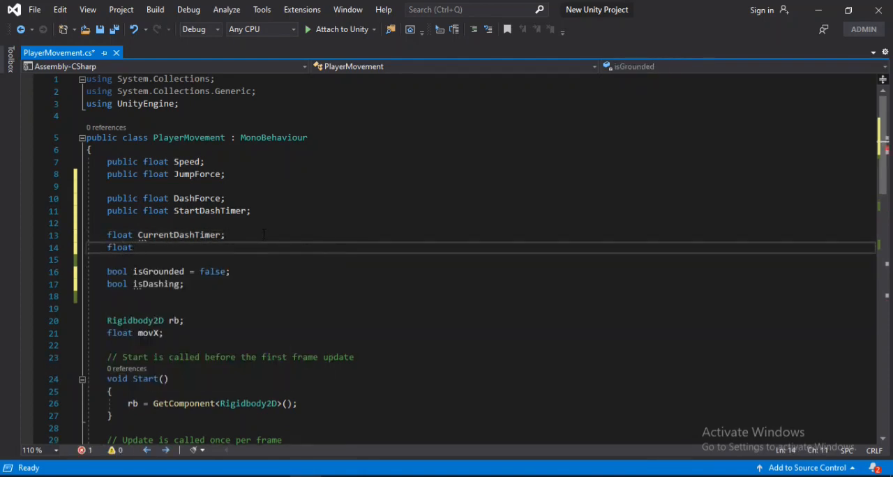
text(DashDirection;)
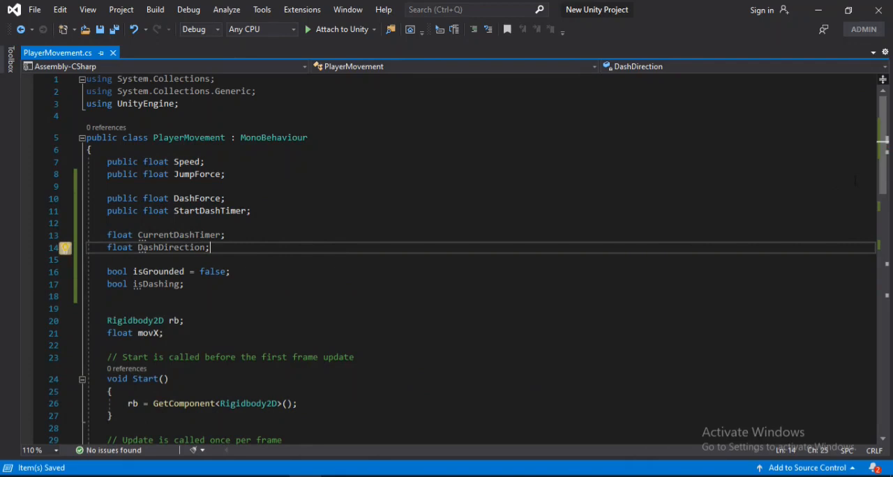
- Add an Update condition for LeftShift pressed while not grounded and movX not zero
scroll(down, 3)
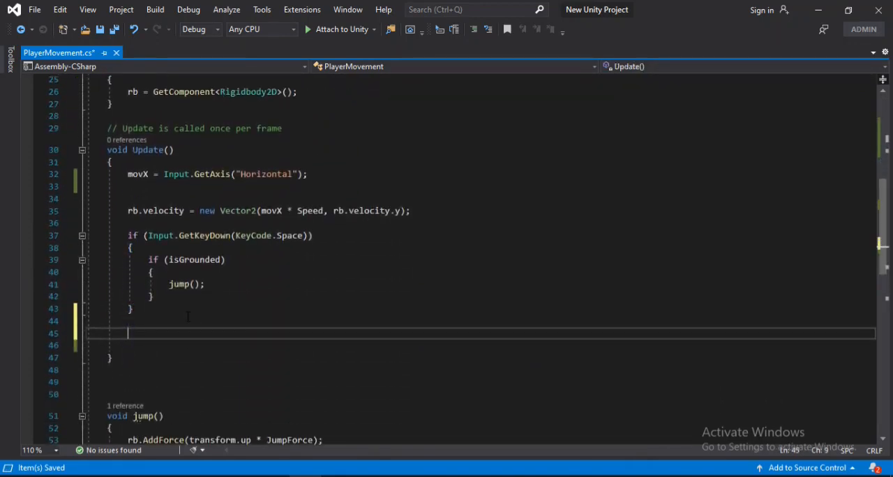
text(if(in)
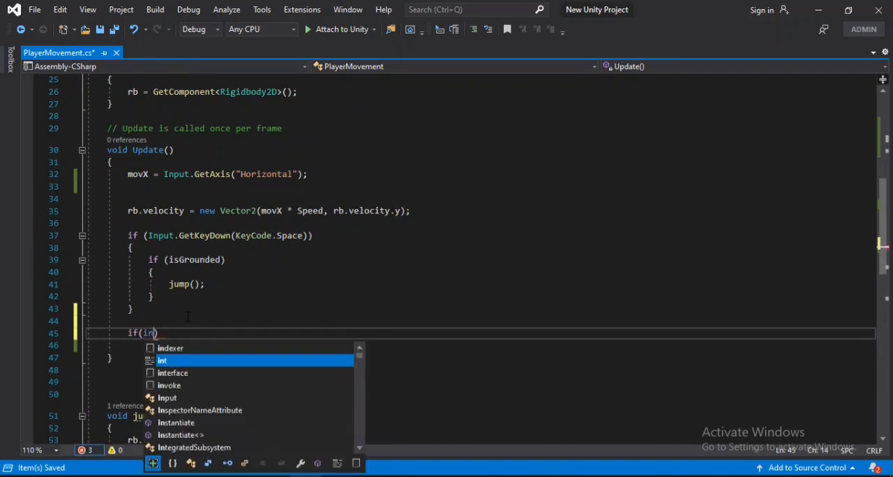
text(Input.)
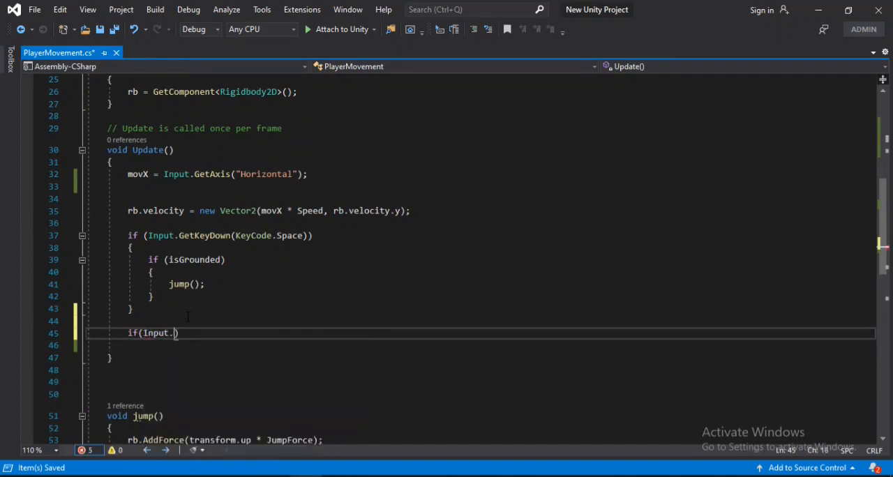
text(getkey)
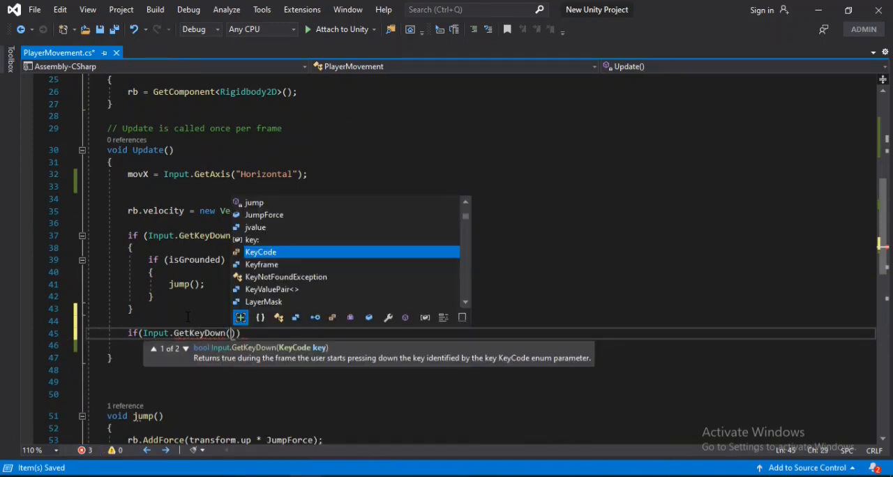
text(keyci)
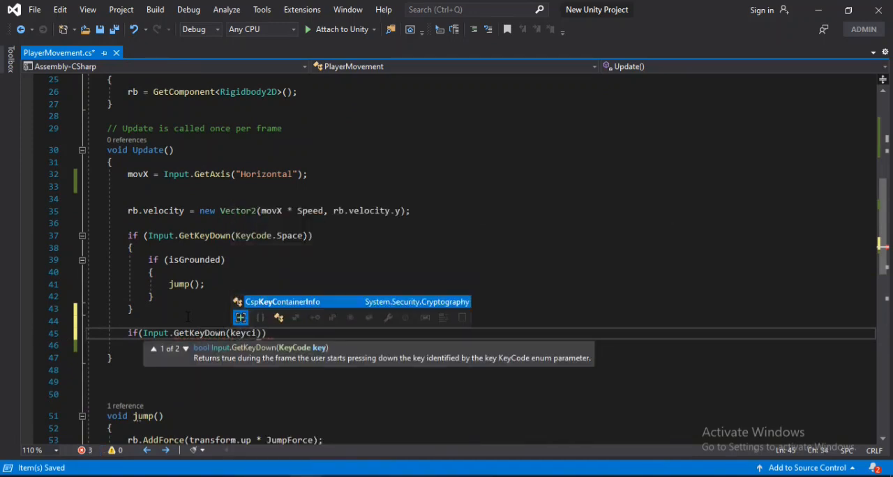
text(KeyCode.)
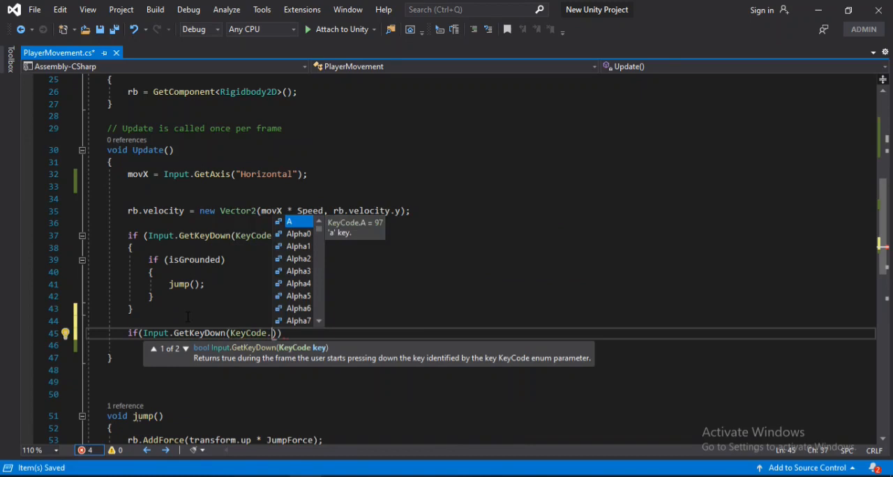
text(shif)
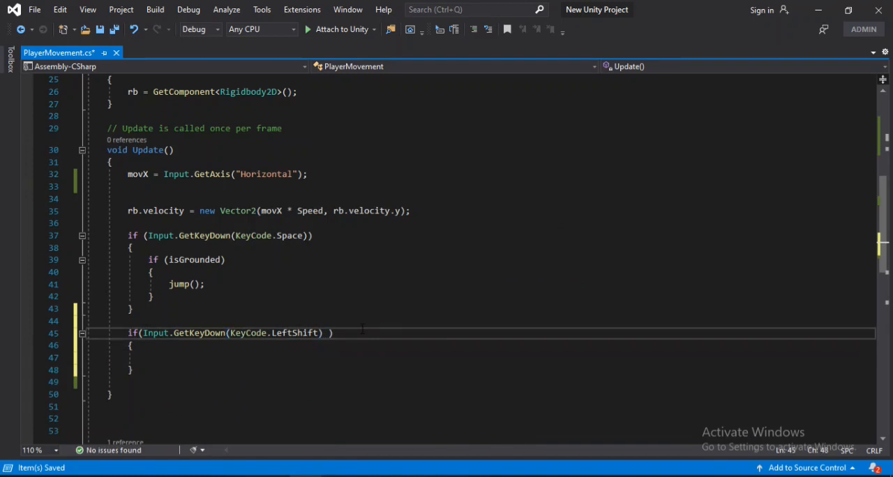
text(&& isGrounded)
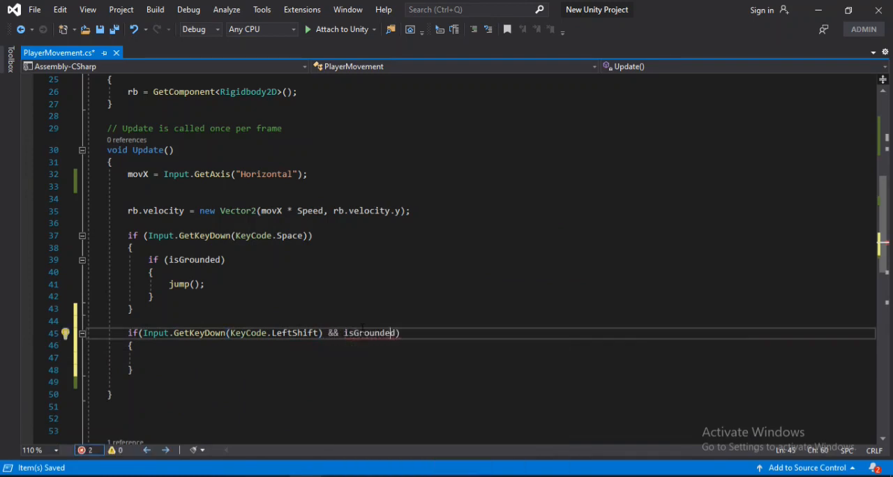
text(!)
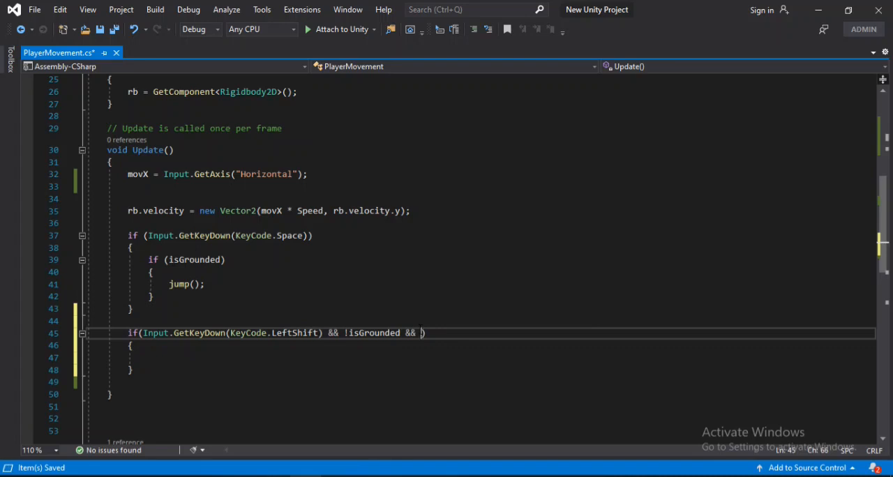
text(movX >)
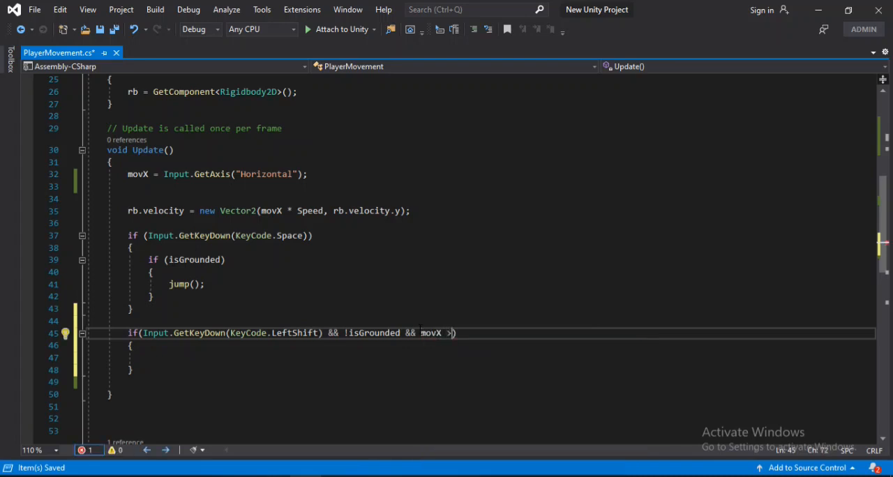
text(!=)
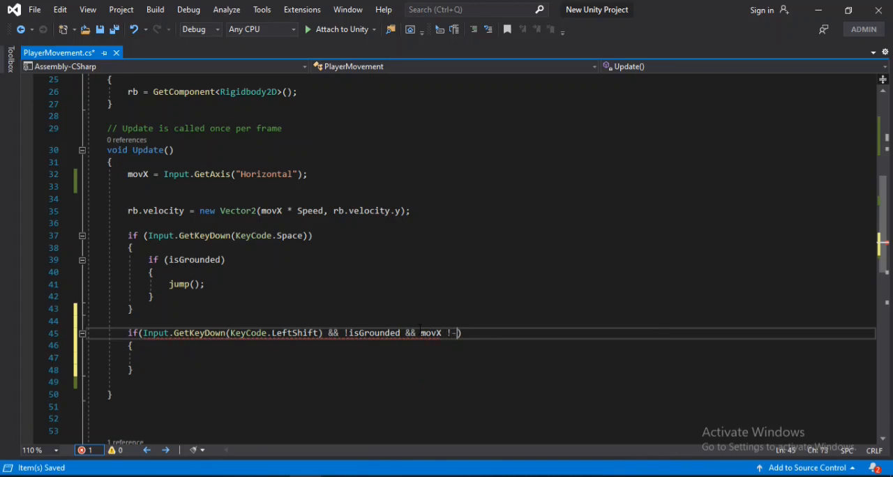
text(=)
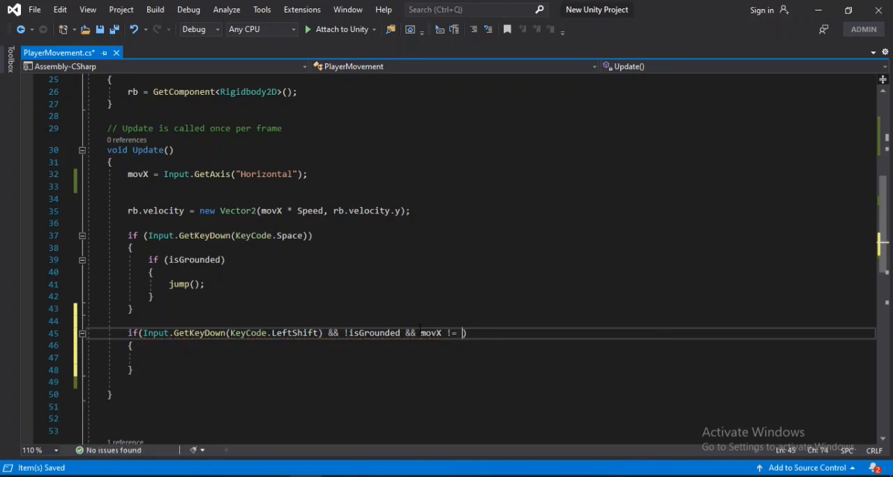
text(0)
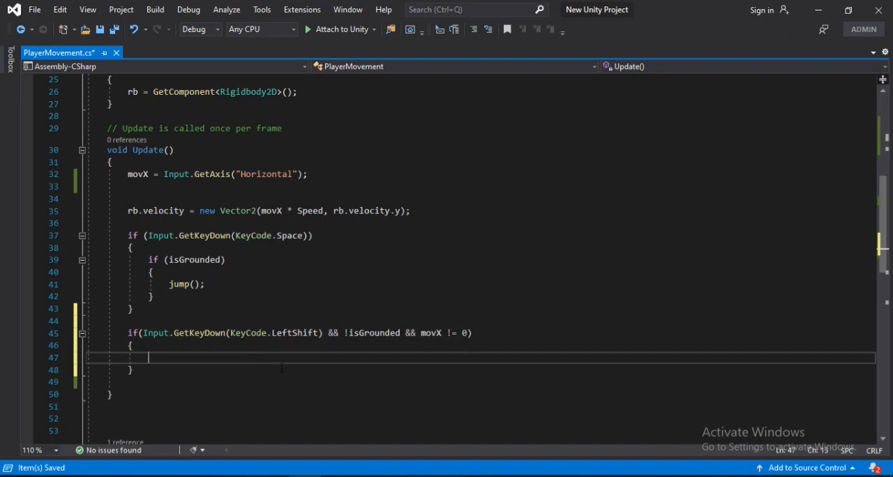
- Inside it set isDashing true, reset CurrentDashTimer, zero rb velocity and store DashDirection from movX
text(isDashing =)
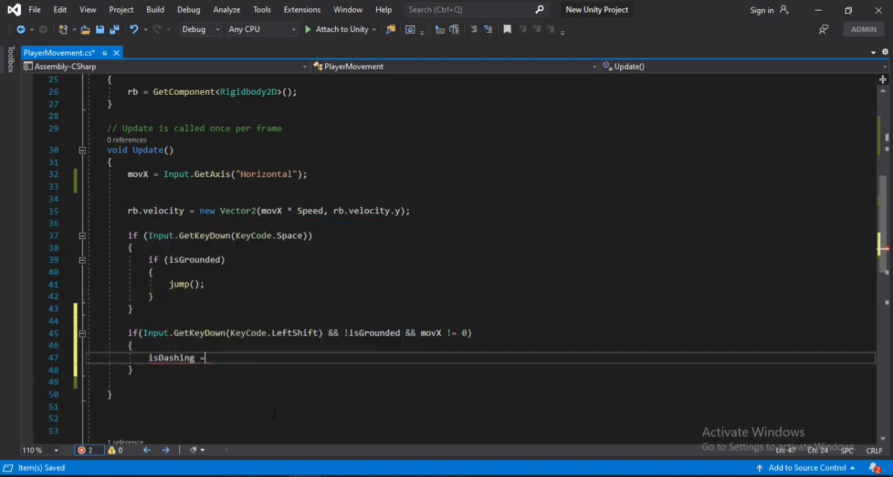
text(true;)
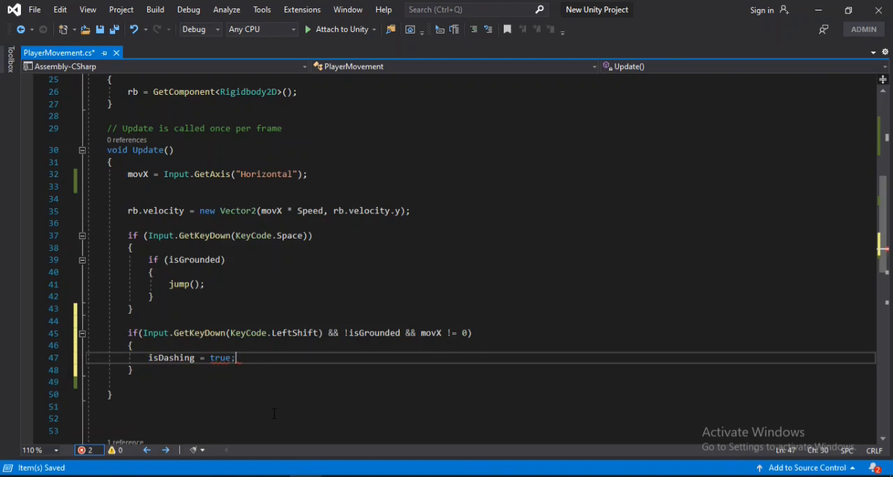
text(t)
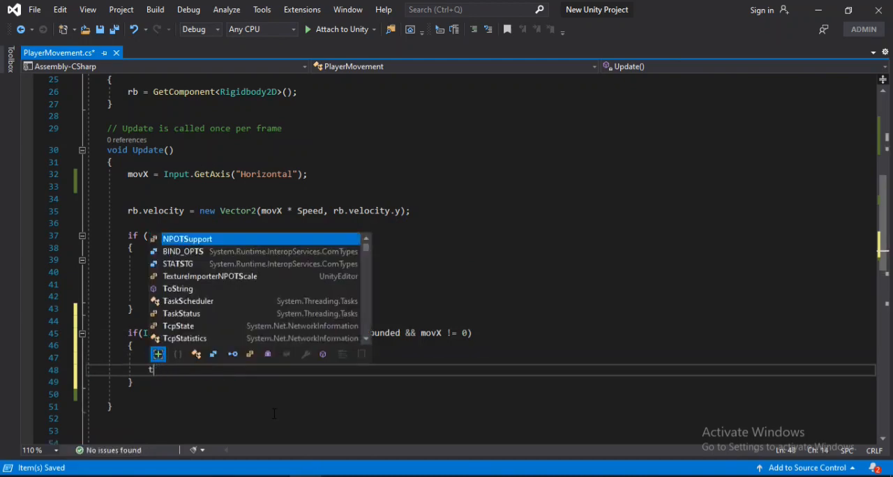
text(dash)
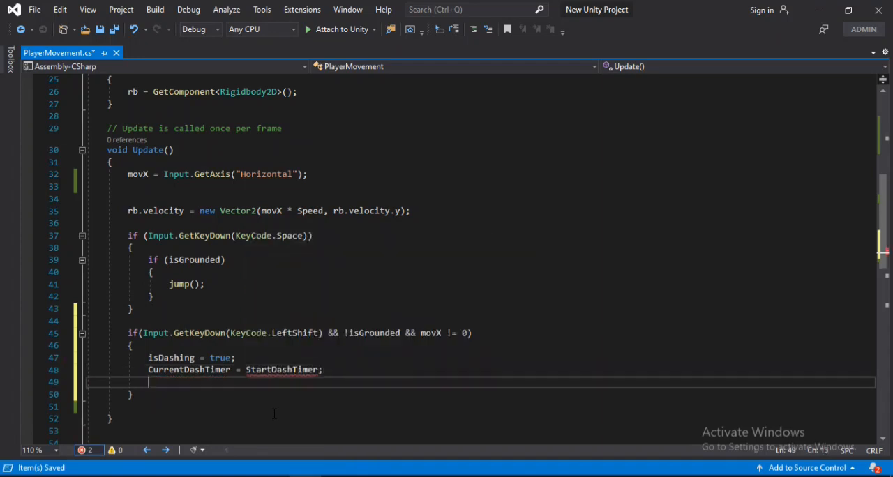
text(rb.velocity =)
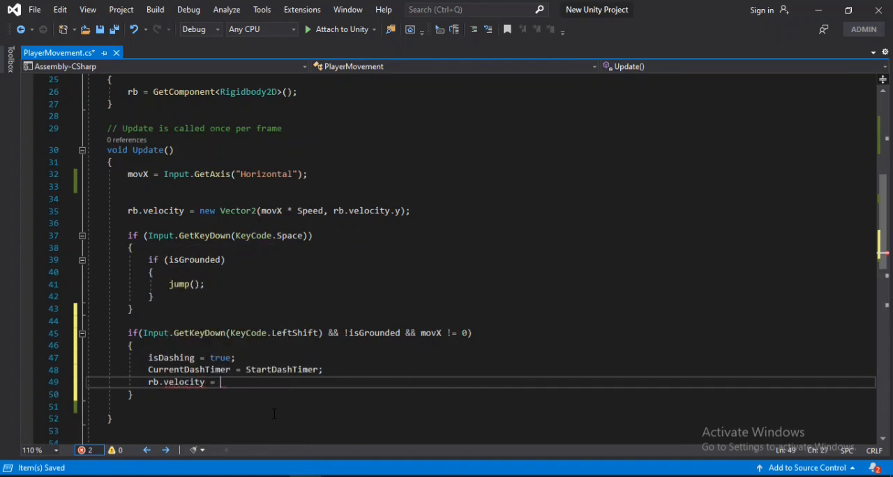
text(Vector2.zero;)
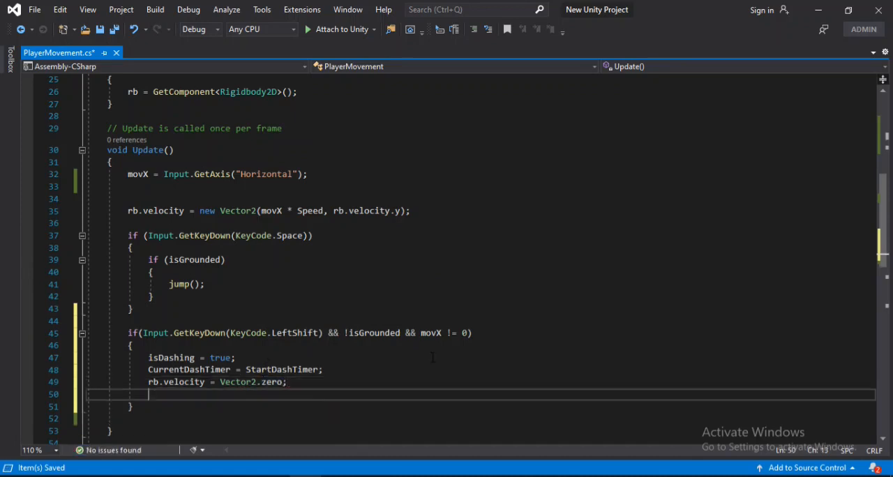
text(DashDirection =)
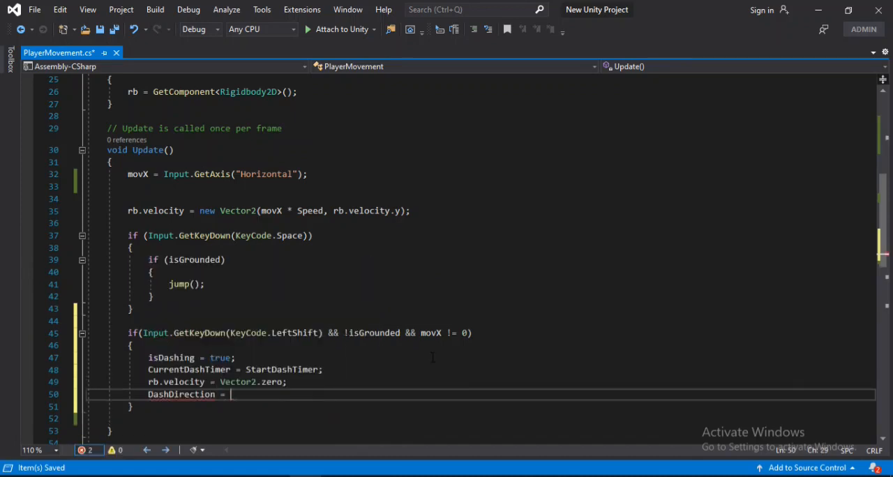
text(movX)
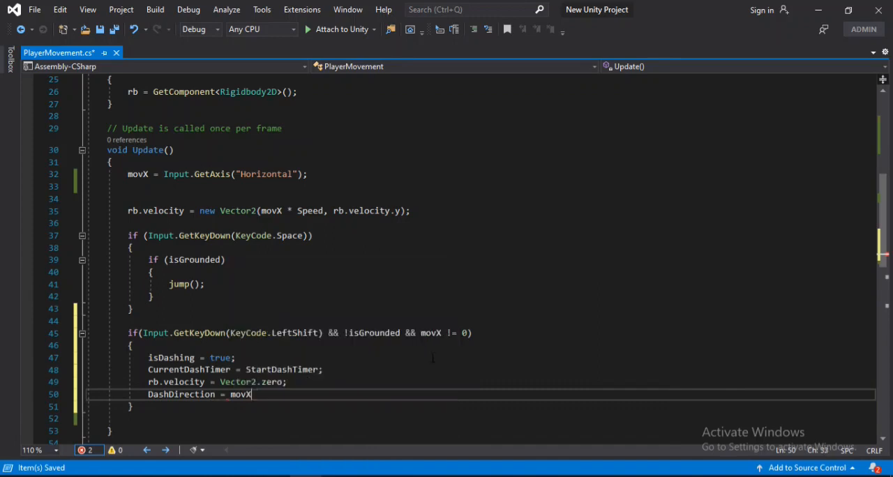
text(;)
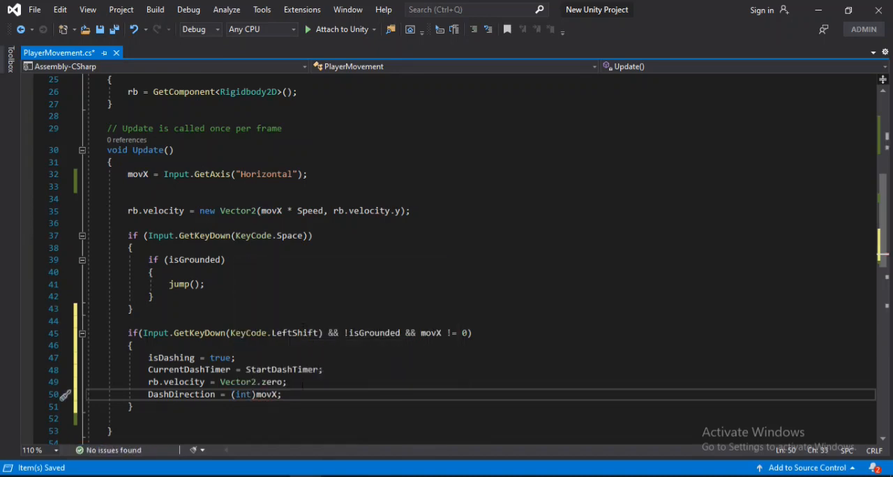
- Add an if(isDashing) block applying rb velocity of DashDirection times DashForce
scroll(down, 3)
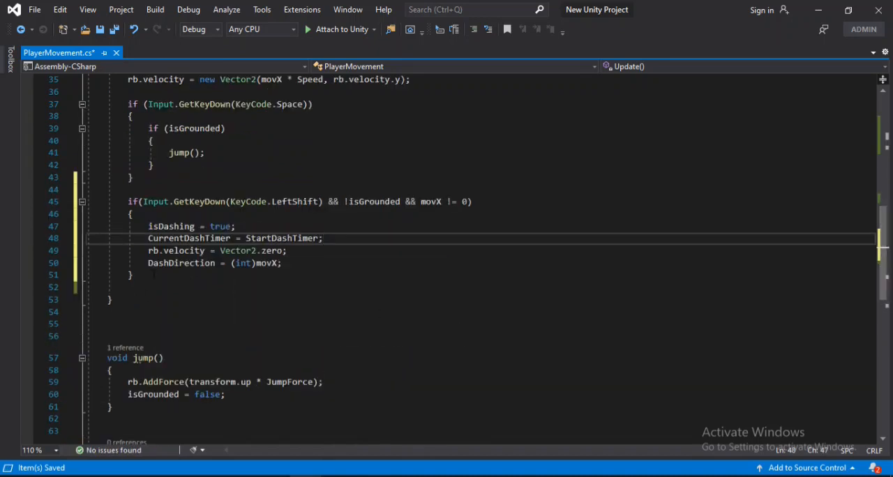
text(if(da)
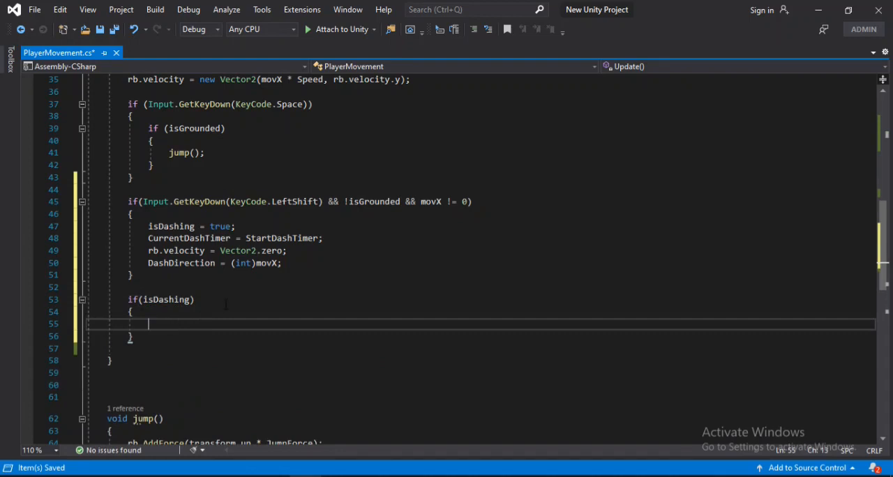
text(rb.velocity = transform.right)
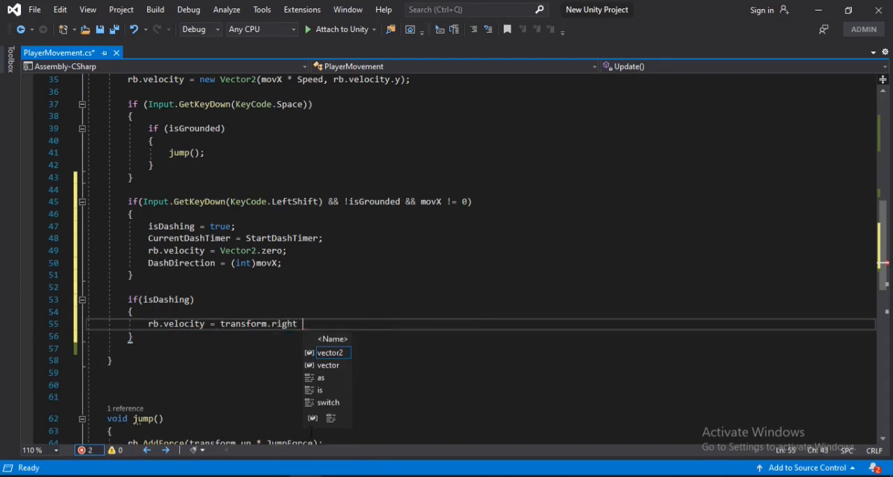
text(* DashDirection)
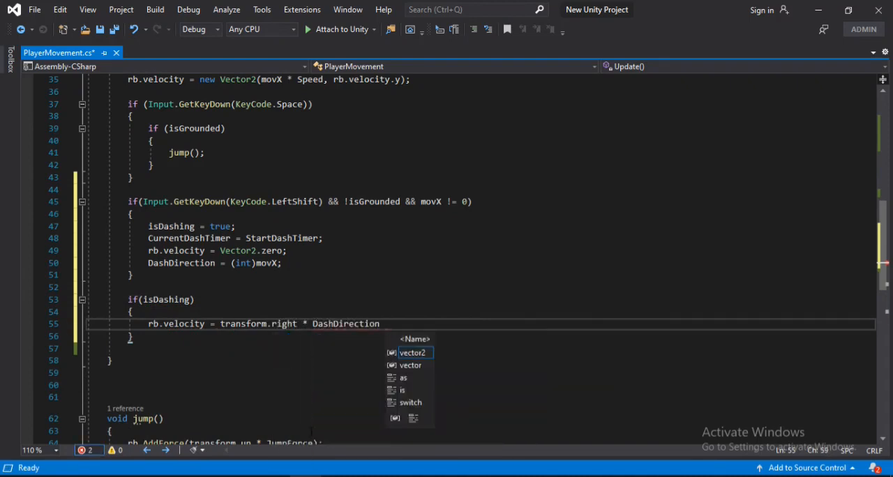
text(* daas)
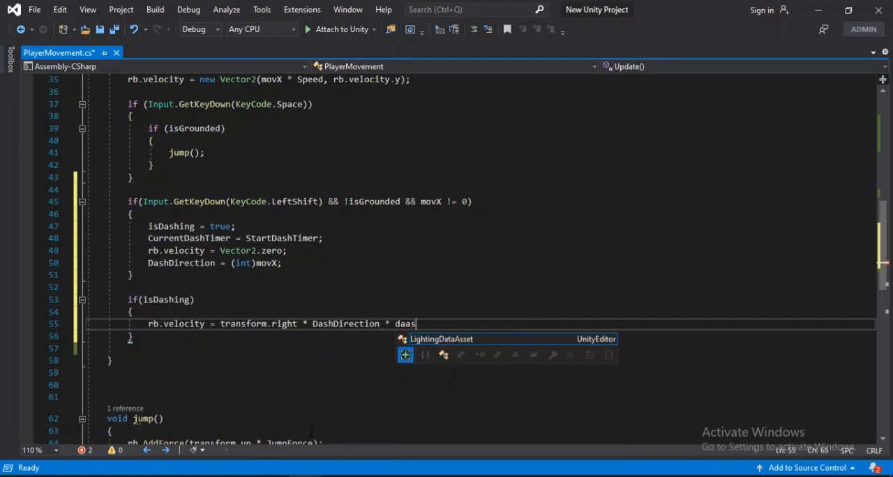
text(DashForce;)
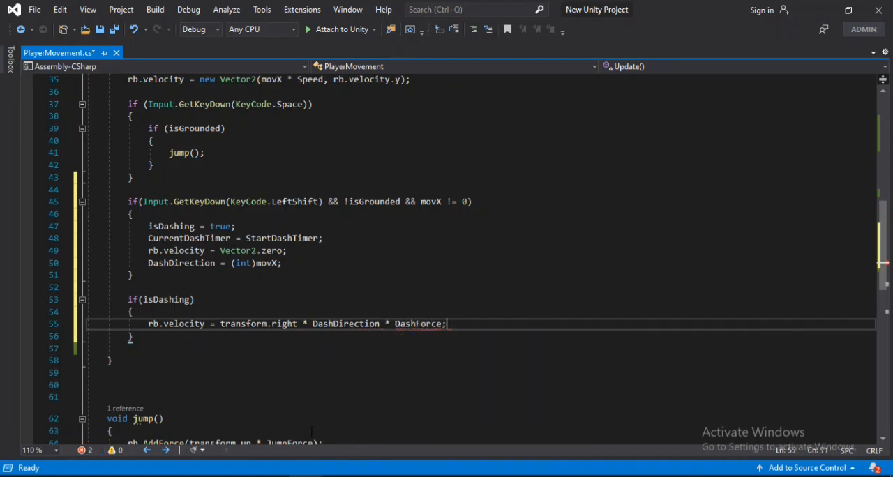
- Count CurrentDashTimer down by deltaTime and set isDashing false at zero, then save
text(cure)
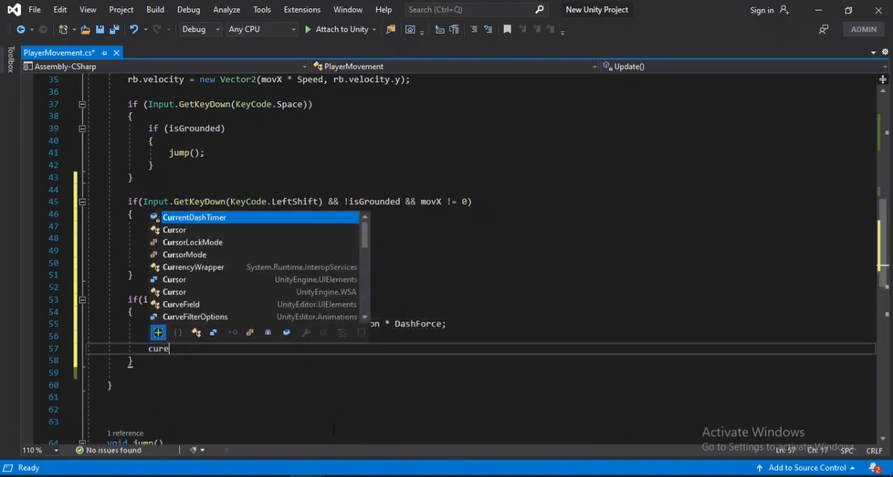
text(r)
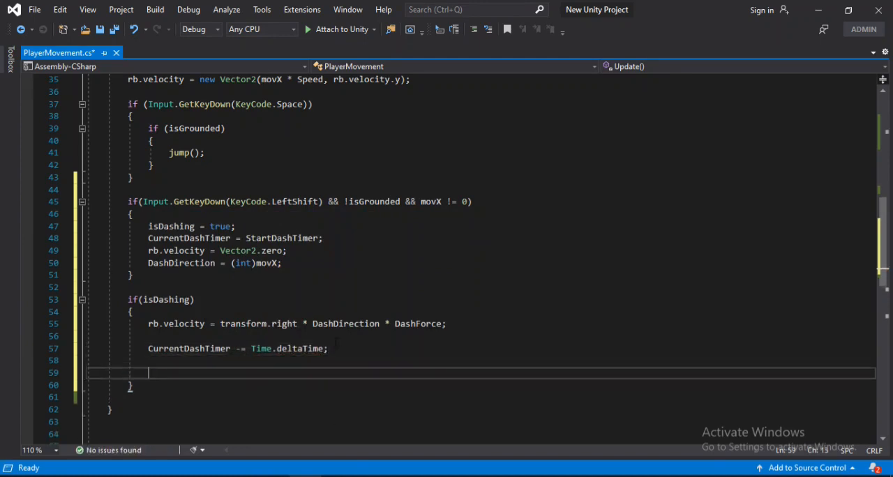
text(if(cure)
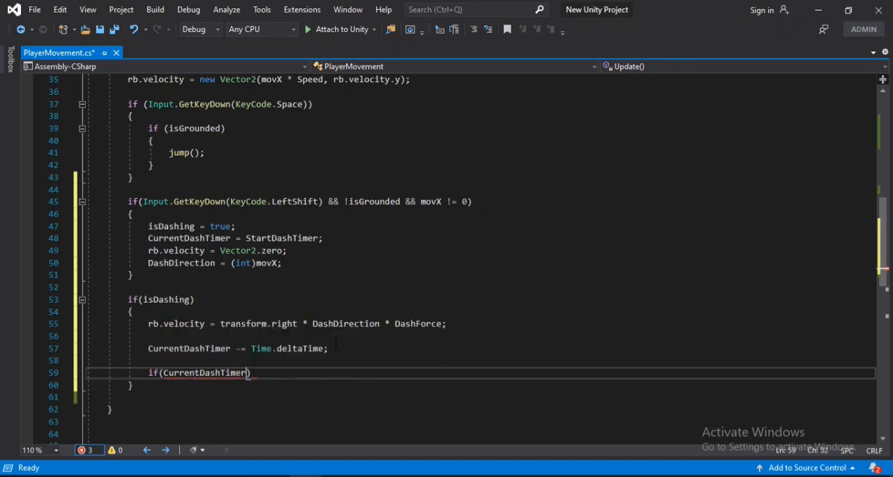
text(<= 0)
text({)
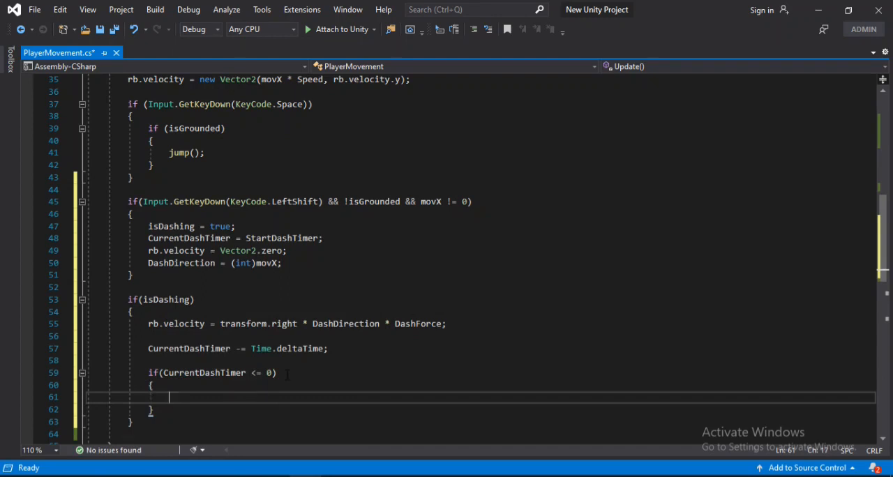
text(das)
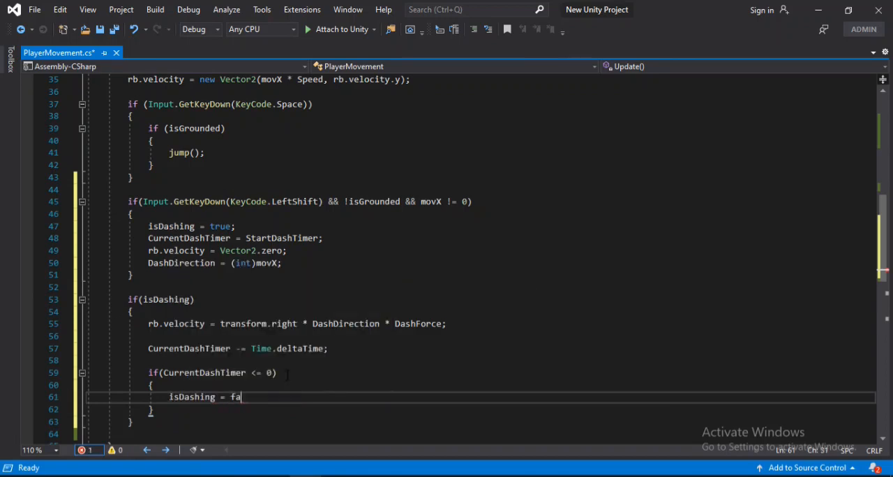
text(lse;)
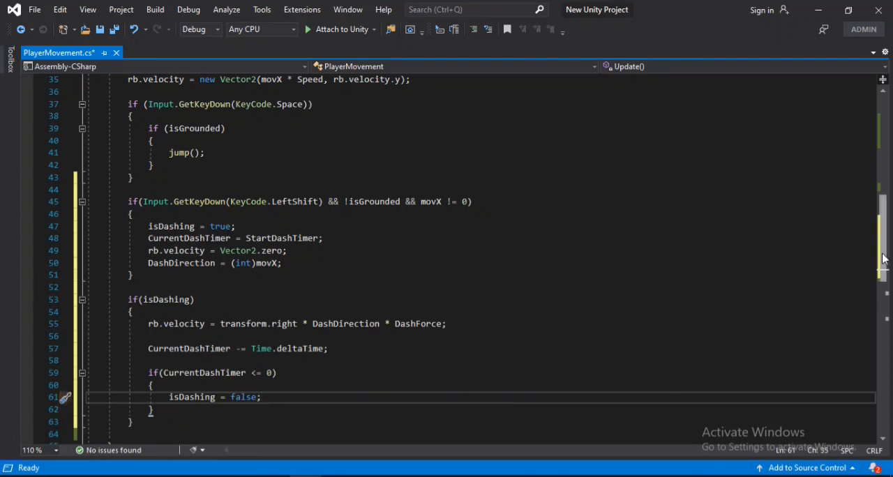
scroll(down, 3)
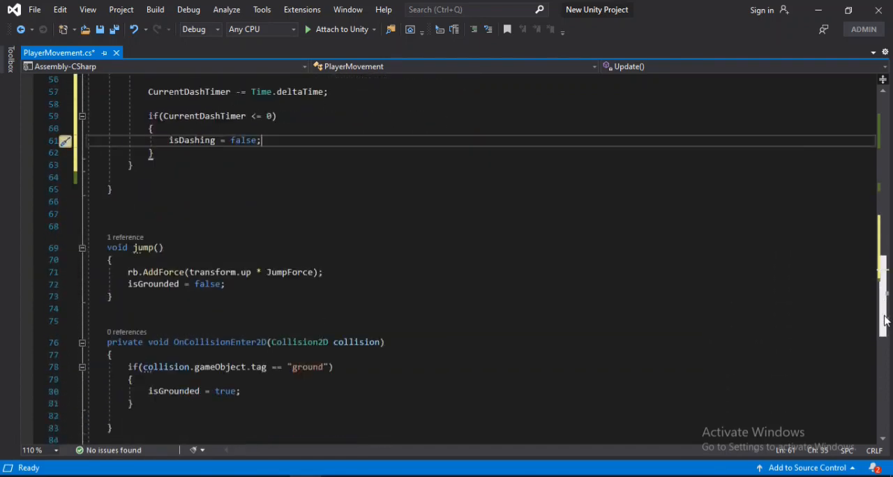
key(ctrl+s)
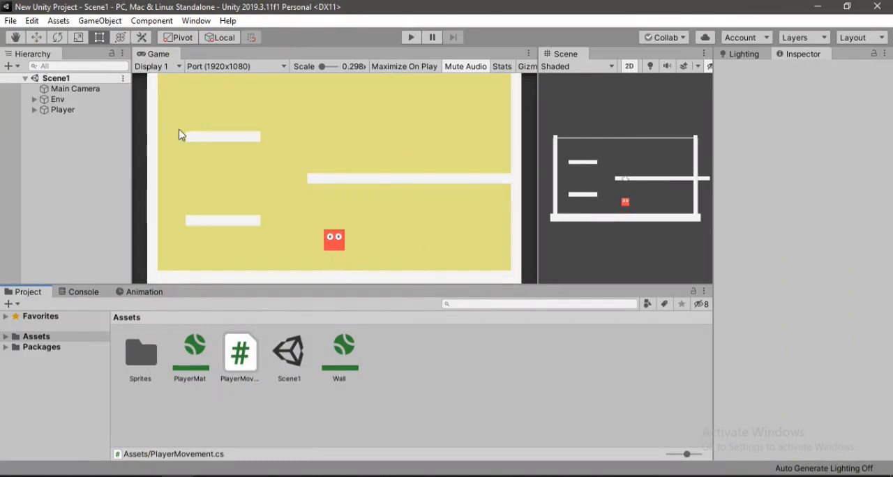
- Set the Player's movement script Dash Force to 15 and Start Dash Timer to 0.25
click(62, 110)
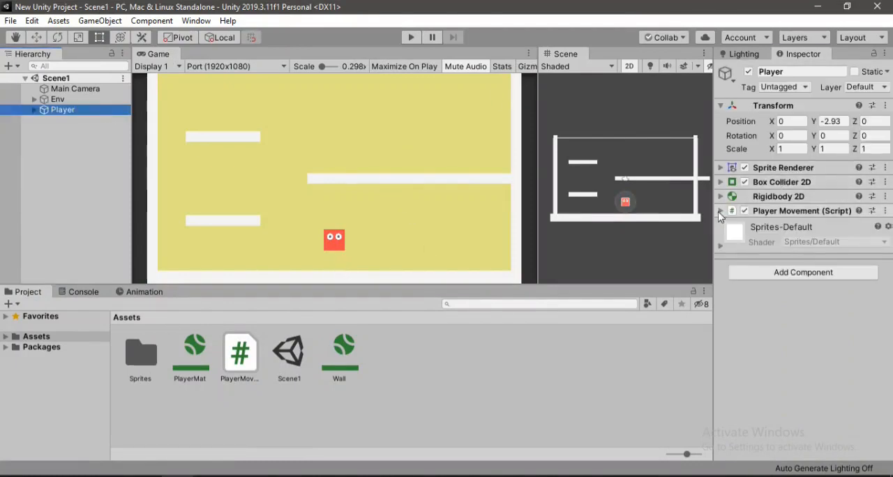
click(721, 210)
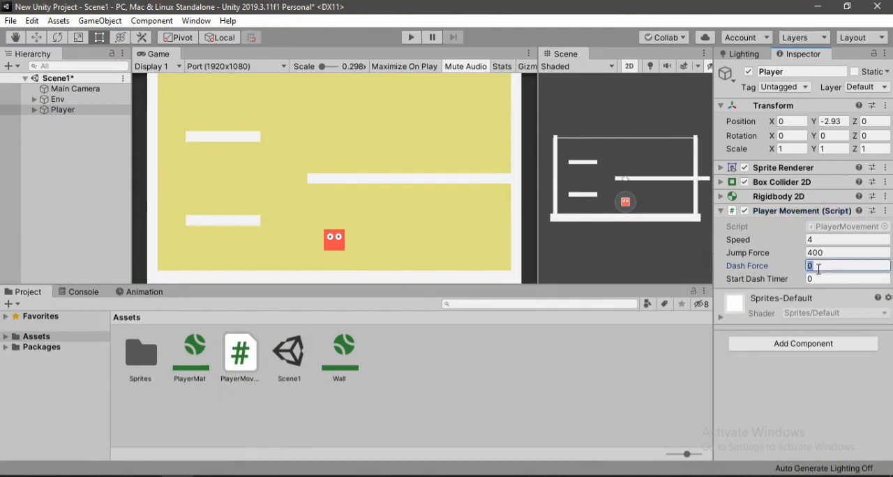
text(15)
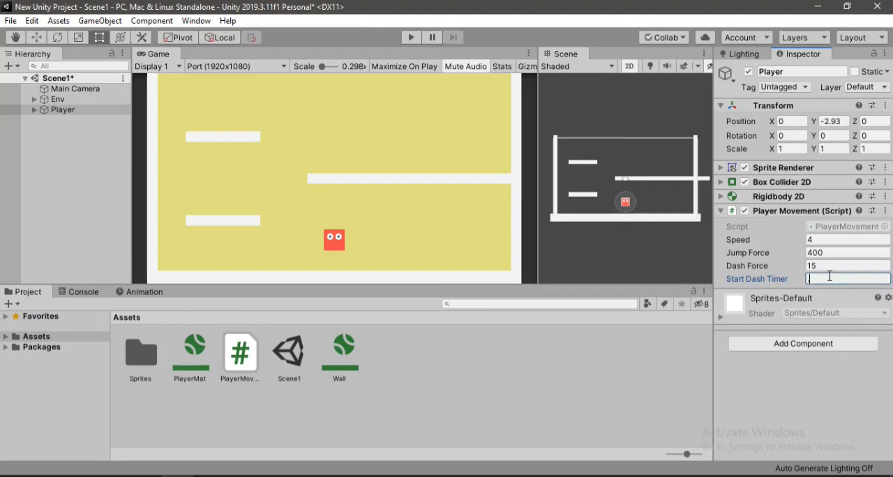
text(0.25)
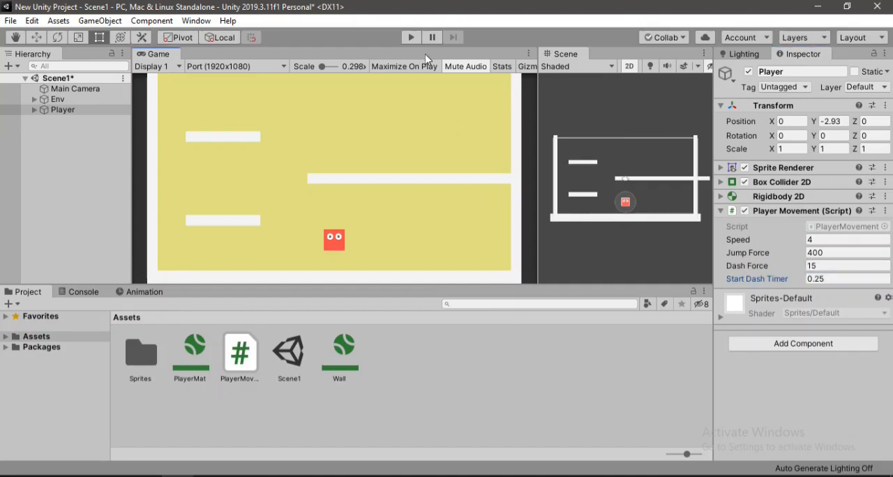
click(411, 37)
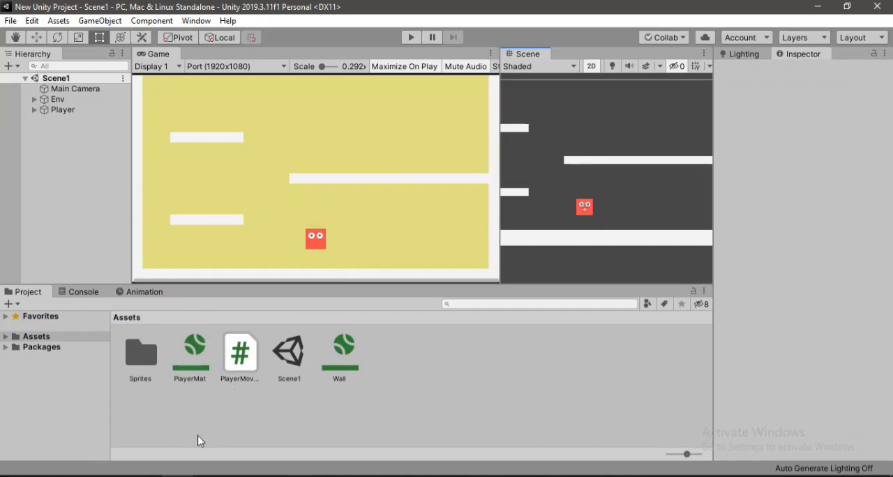
- Declare a public ParticleSystem field named Particles in PlayerMovement
double_click(240, 352)
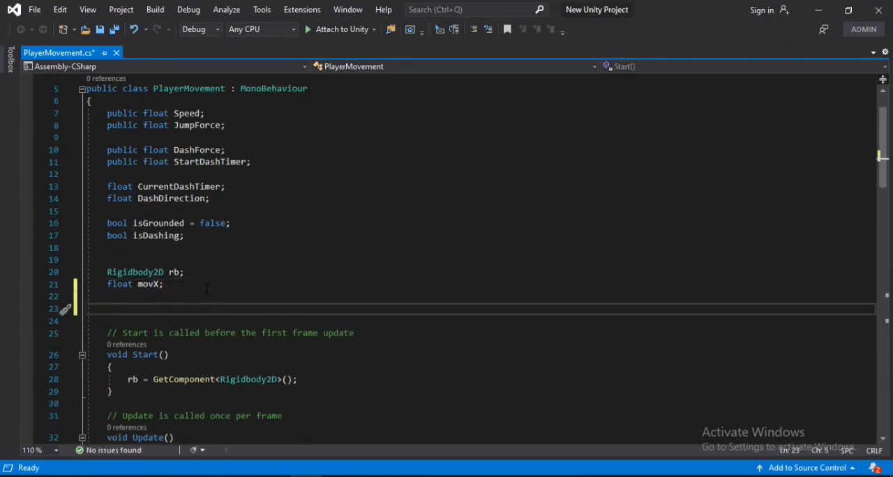
text(public)
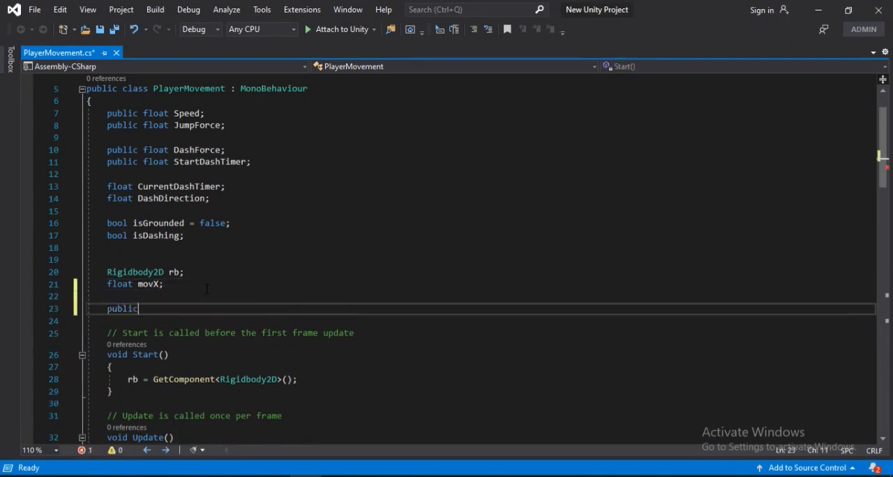
text(Partc)
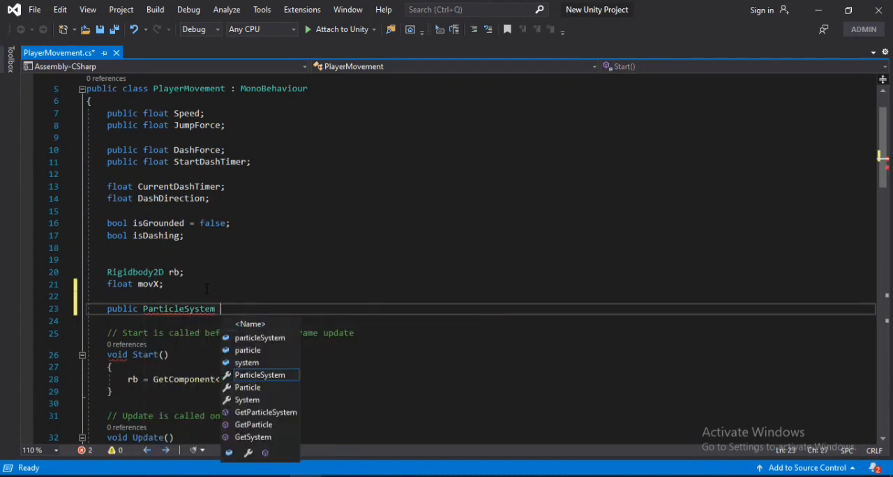
text(Particles;)
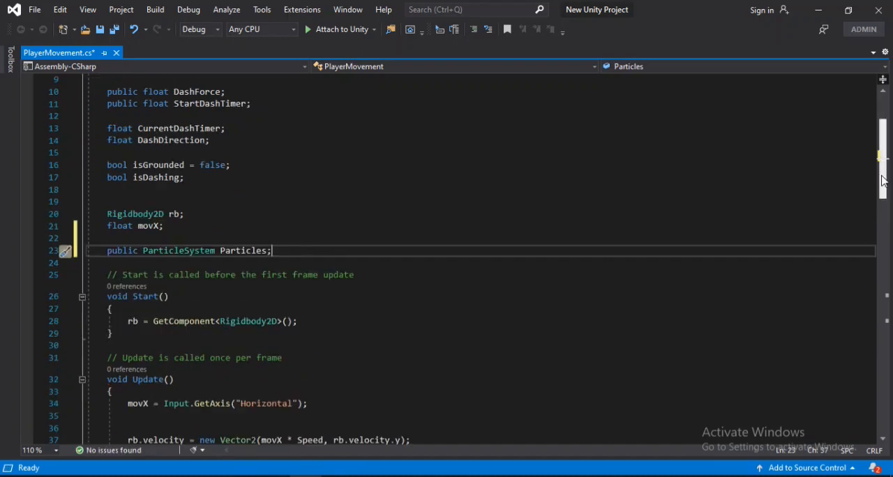
- Call Particles.Play() inside the LeftShift dash block and save the script
scroll(down, 3)
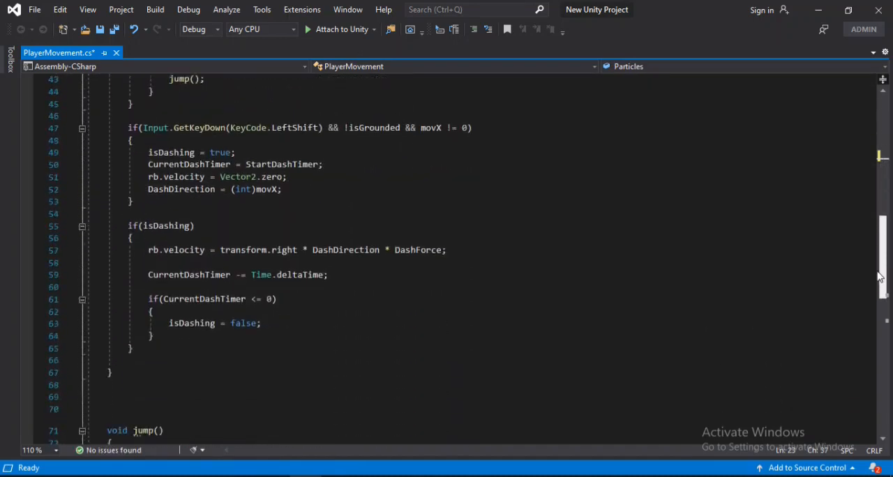
scroll(down, 3)
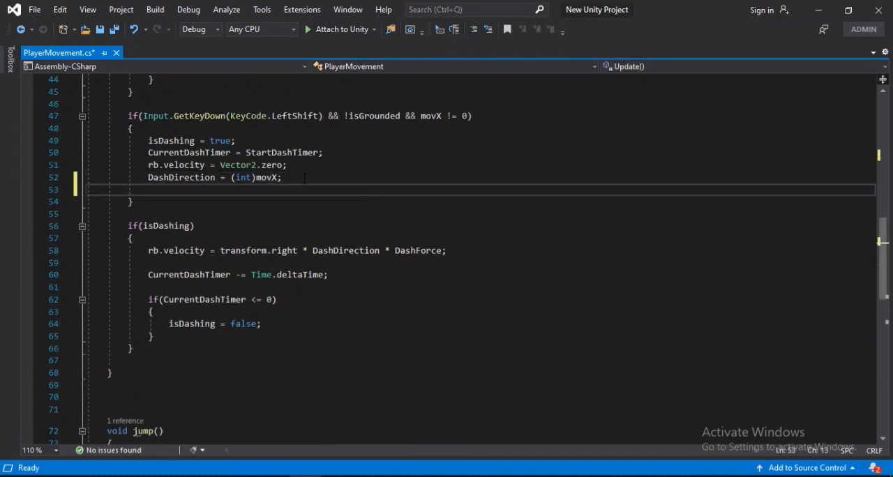
text(partc)
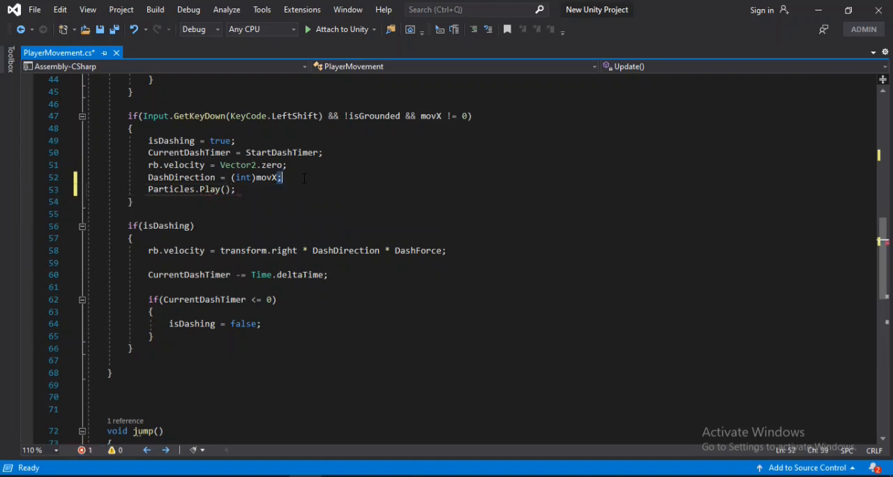
key(ctrl+s)
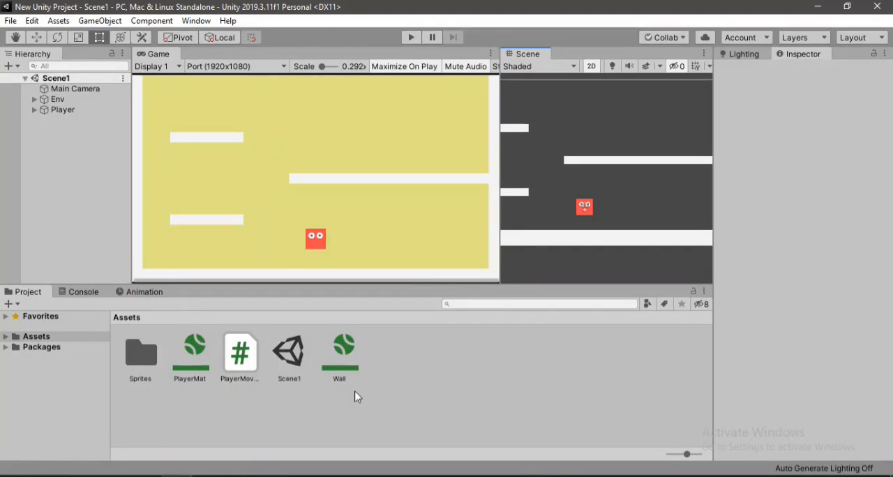
- Inspect the Player's empty Particles slot and its 'particles' child object in the Hierarchy
click(62, 109)
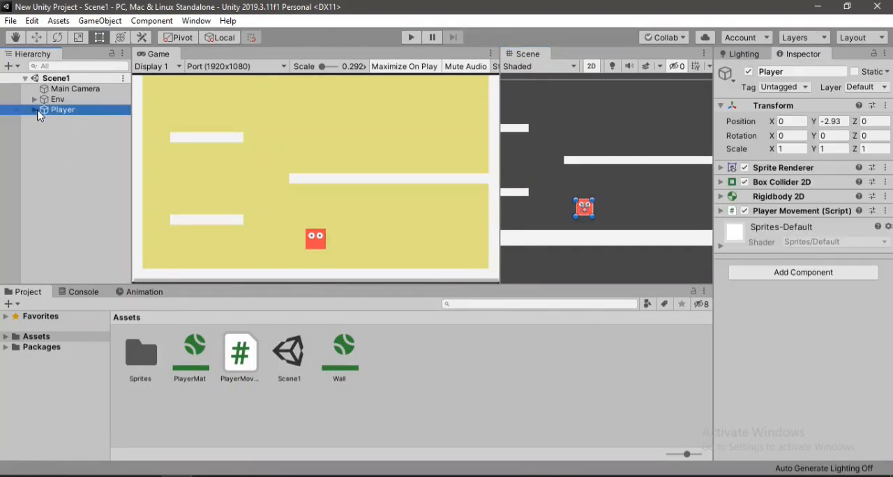
click(34, 110)
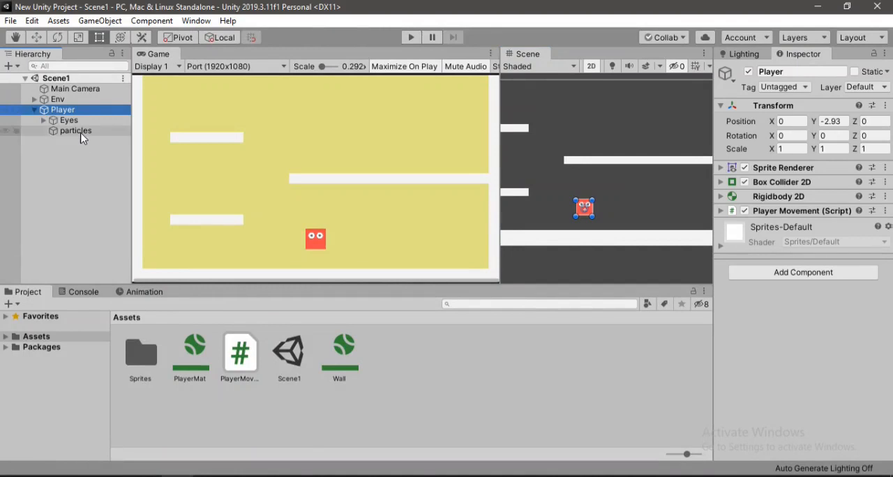
click(75, 131)
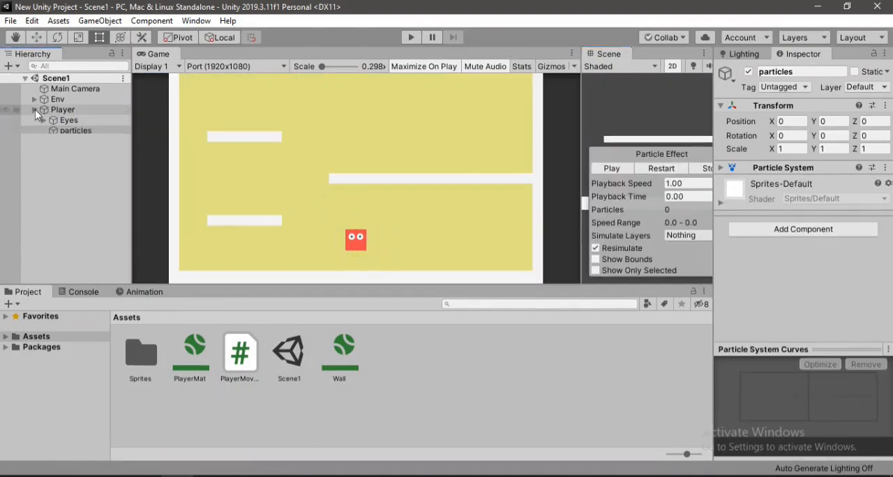
click(63, 110)
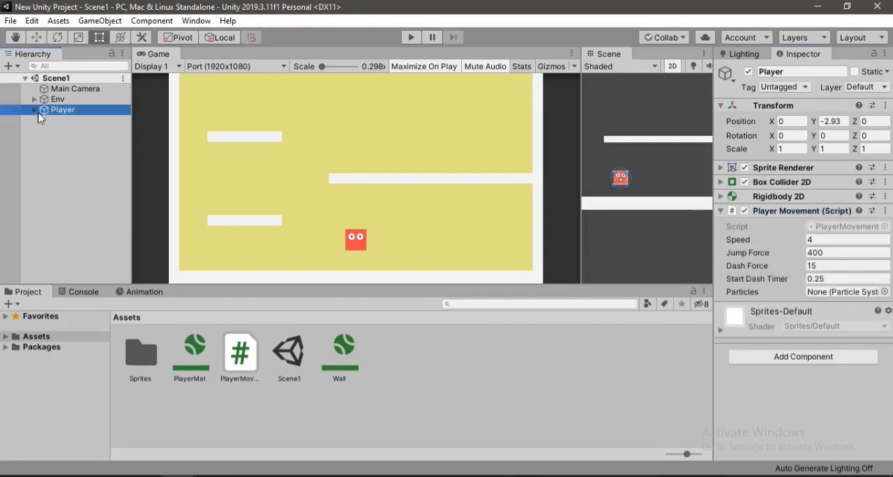
click(35, 110)
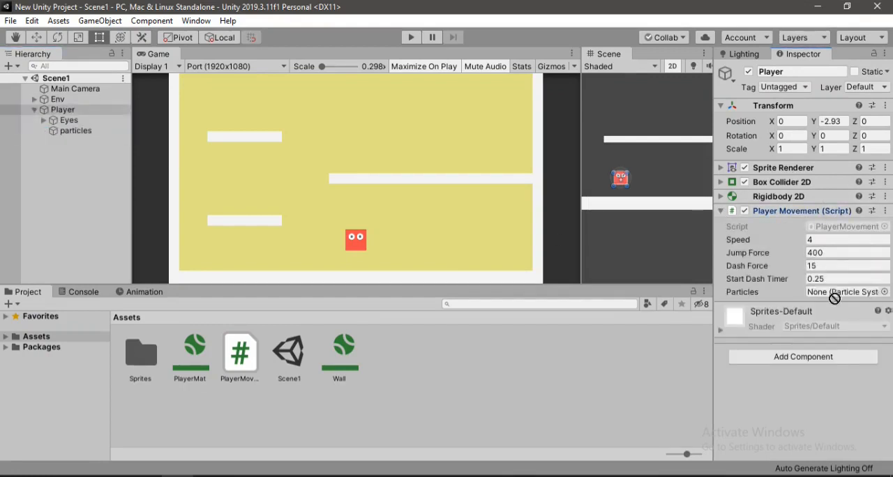